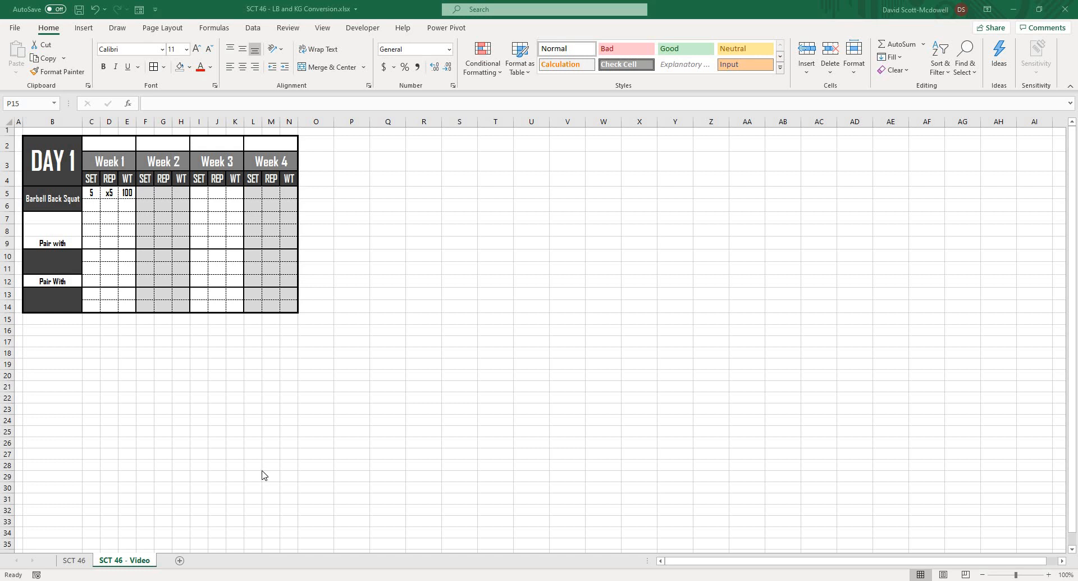
{"action": "mouse_move", "coordinate": [269, 477]}
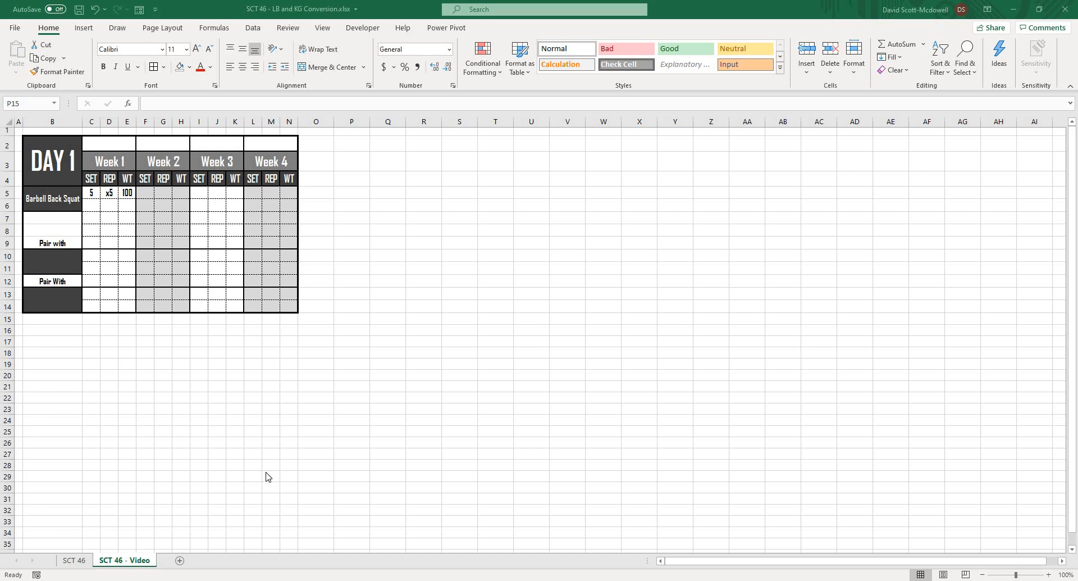
{"action": "mouse_move", "coordinate": [274, 478]}
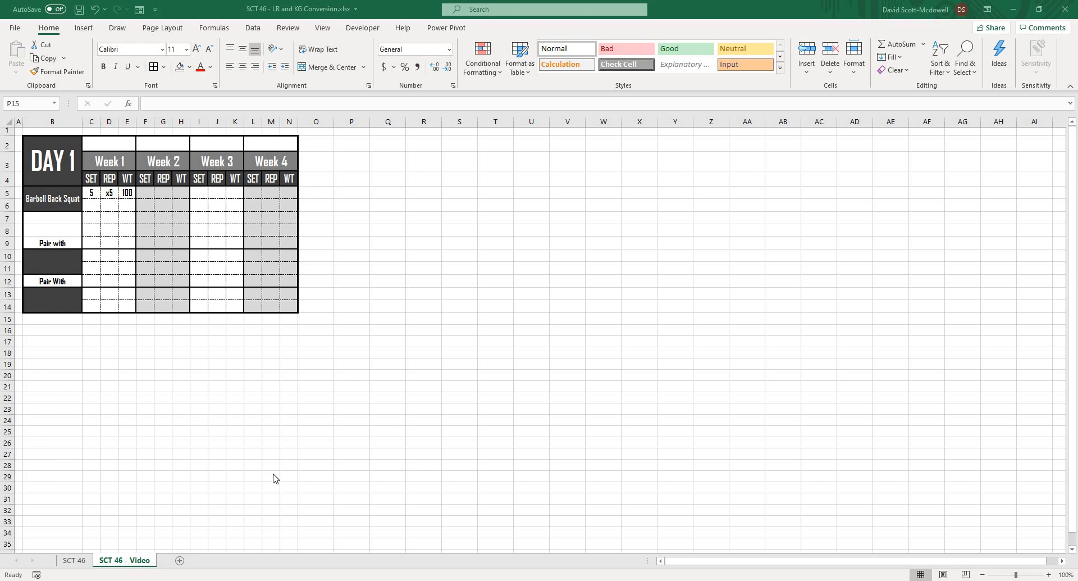
{"action": "mouse_move", "coordinate": [296, 438]}
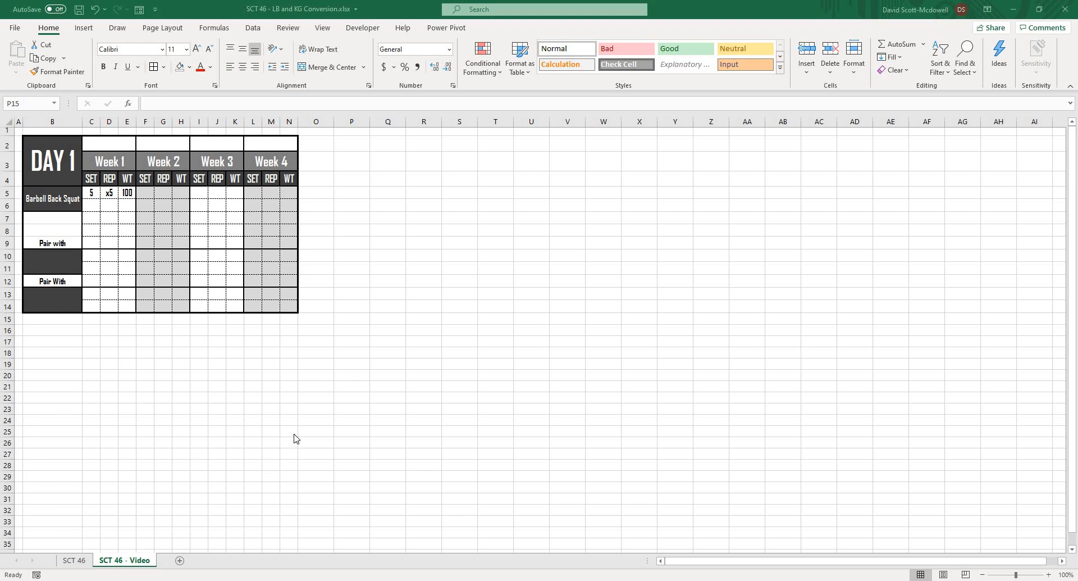
{"action": "mouse_move", "coordinate": [306, 434]}
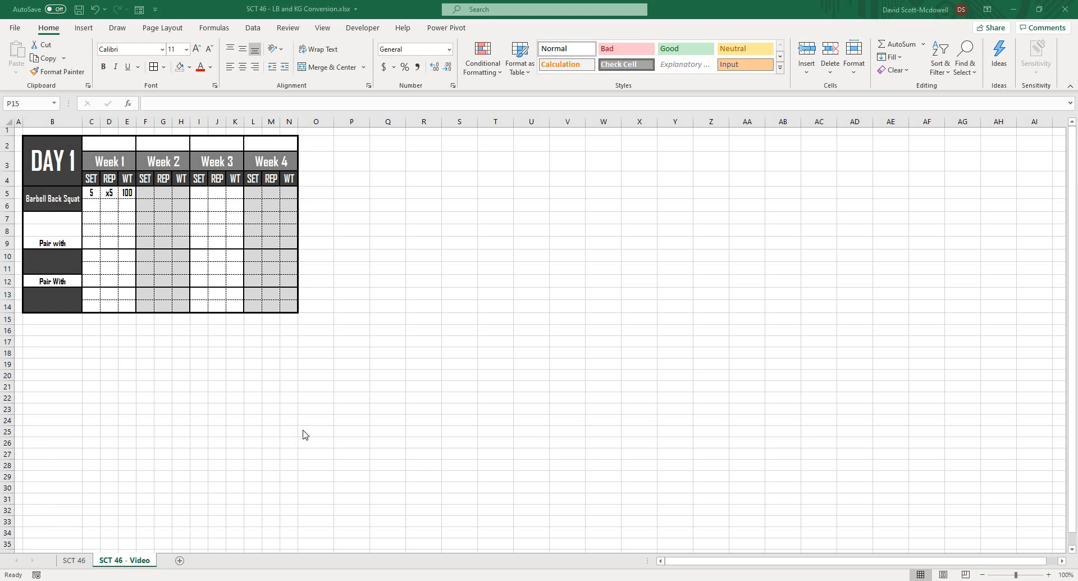
- Look over the workout card, including the weight entry in cell E5
{"action": "left_click", "coordinate": [352, 318]}
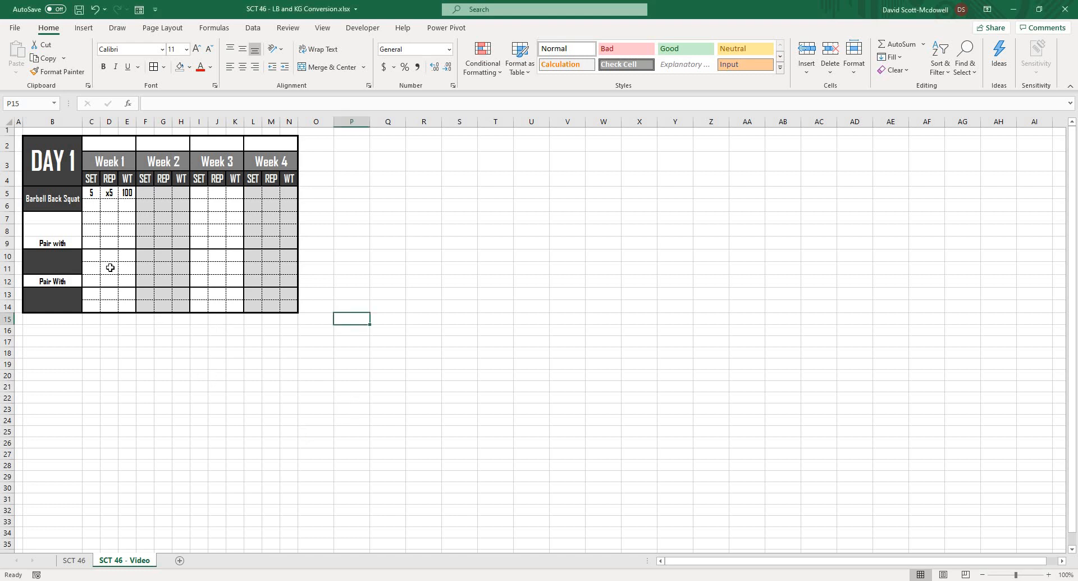
{"action": "mouse_move", "coordinate": [131, 271]}
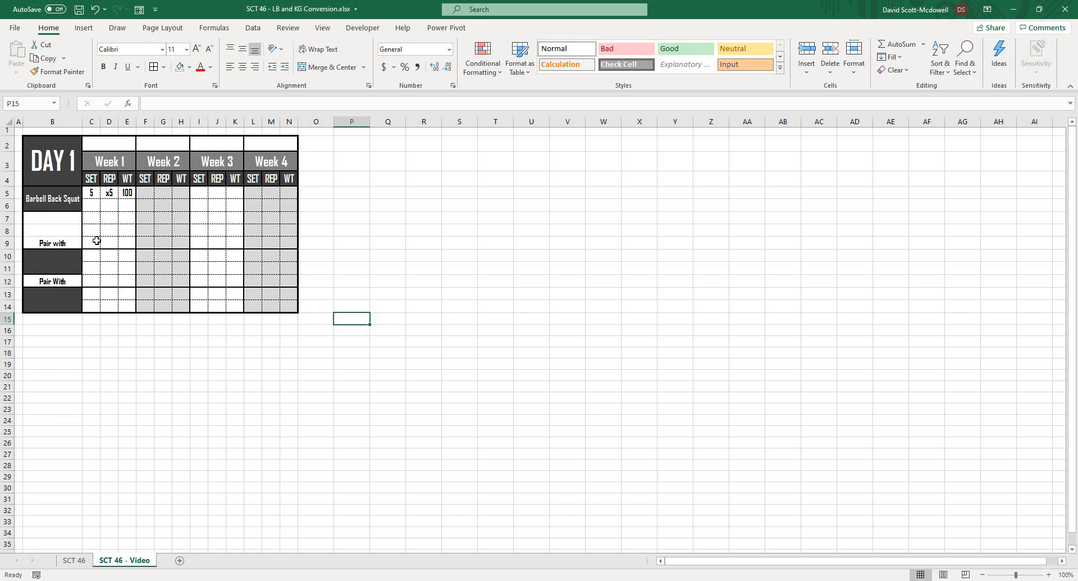
{"action": "mouse_move", "coordinate": [115, 374]}
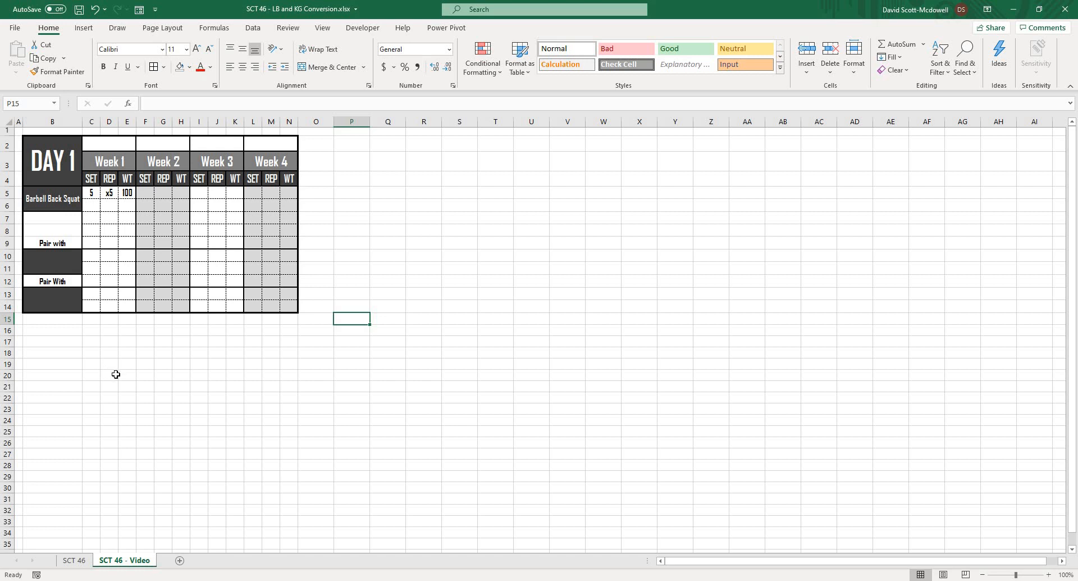
{"action": "mouse_move", "coordinate": [205, 368]}
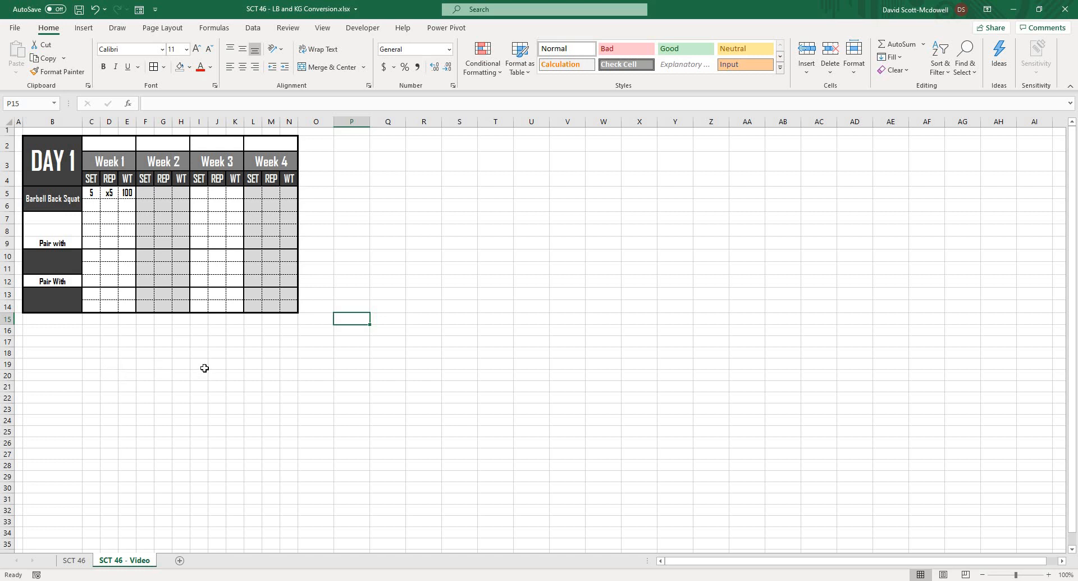
{"action": "left_click", "coordinate": [132, 363]}
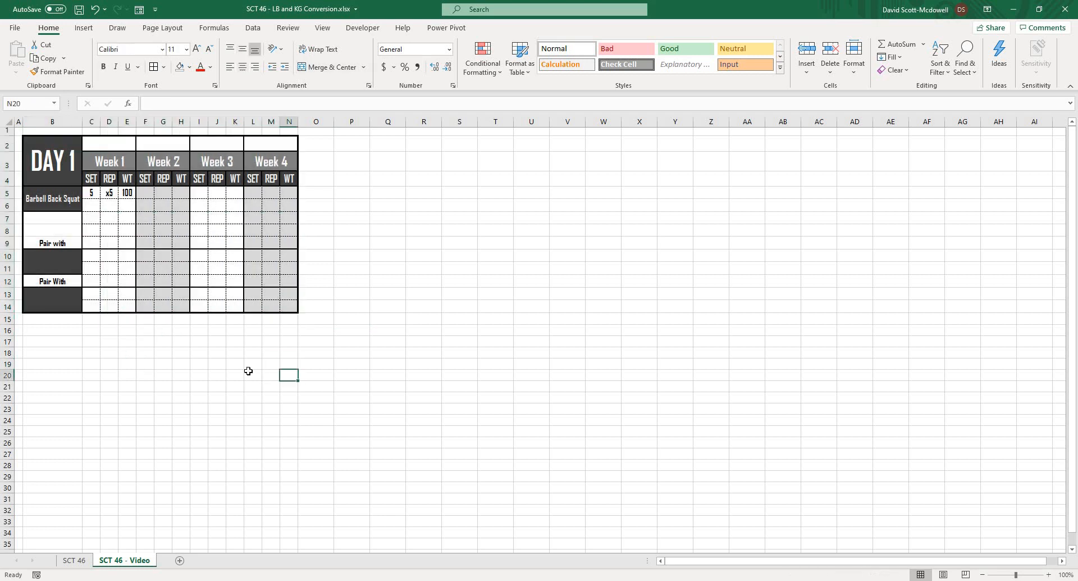
{"action": "mouse_move", "coordinate": [124, 343]}
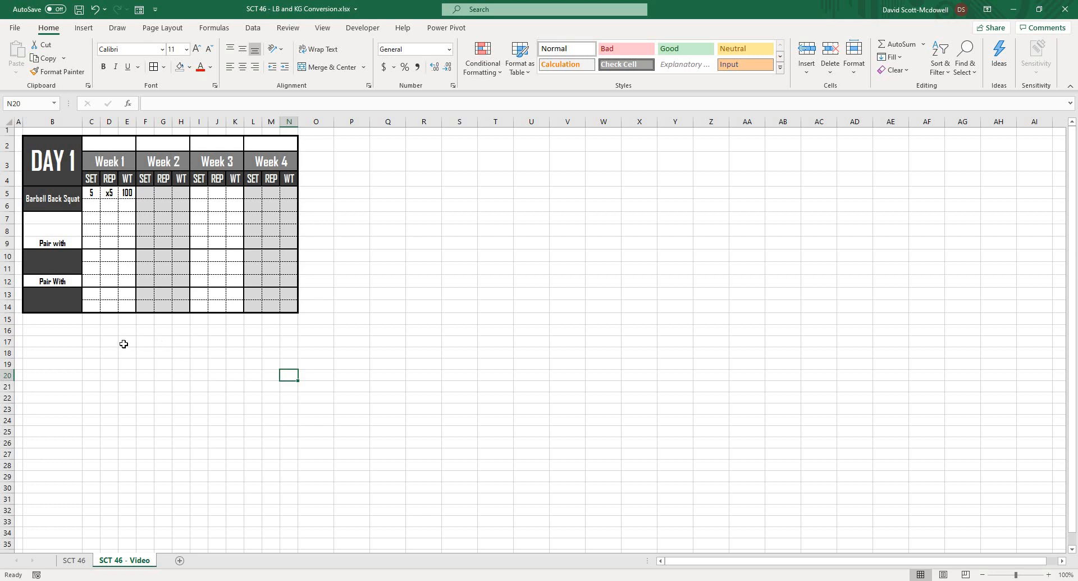
{"action": "left_click", "coordinate": [126, 341]}
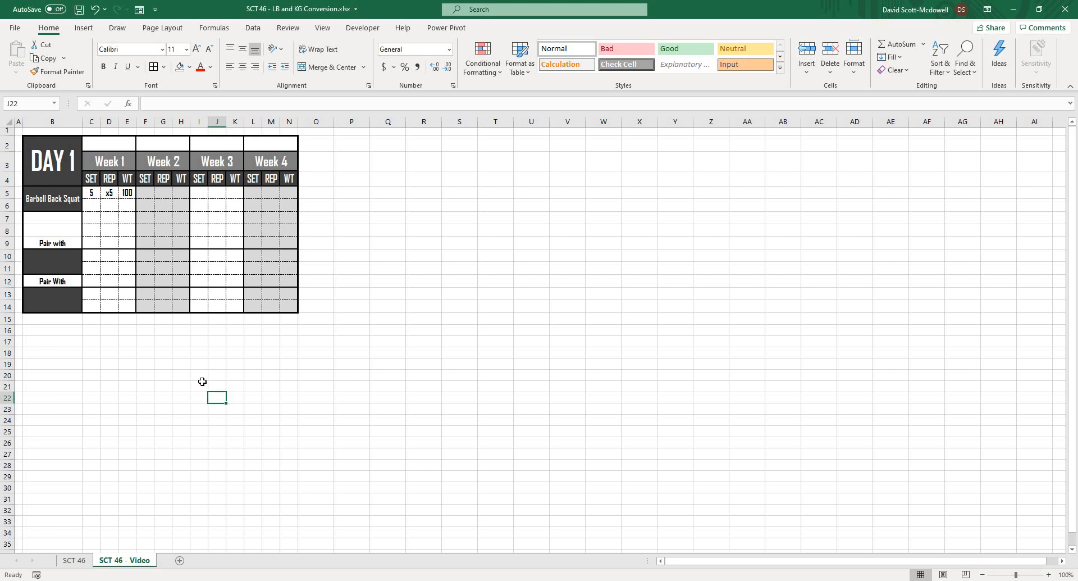
{"action": "left_click", "coordinate": [127, 192]}
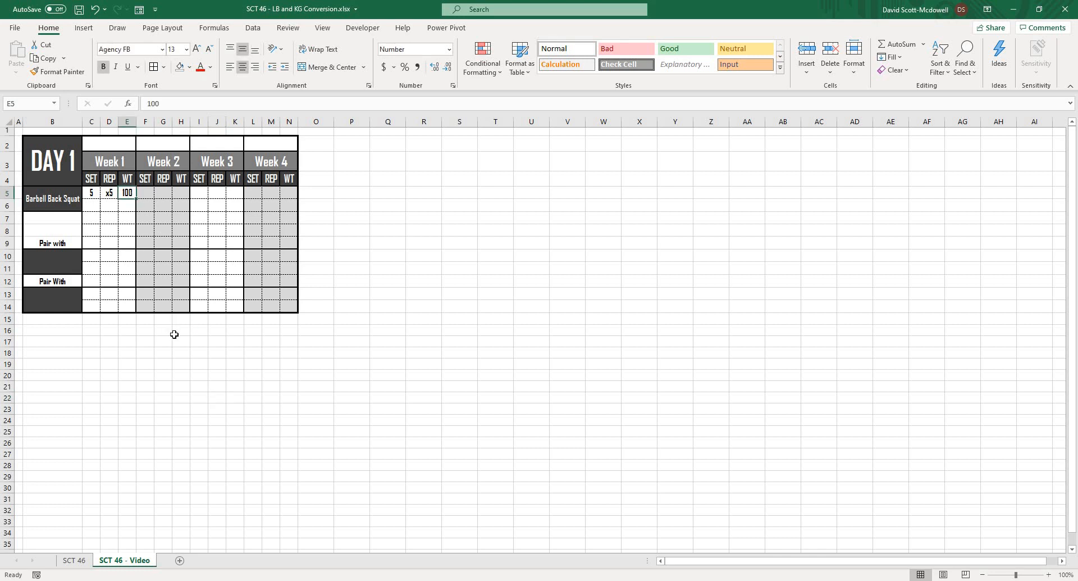
{"action": "mouse_move", "coordinate": [209, 388]}
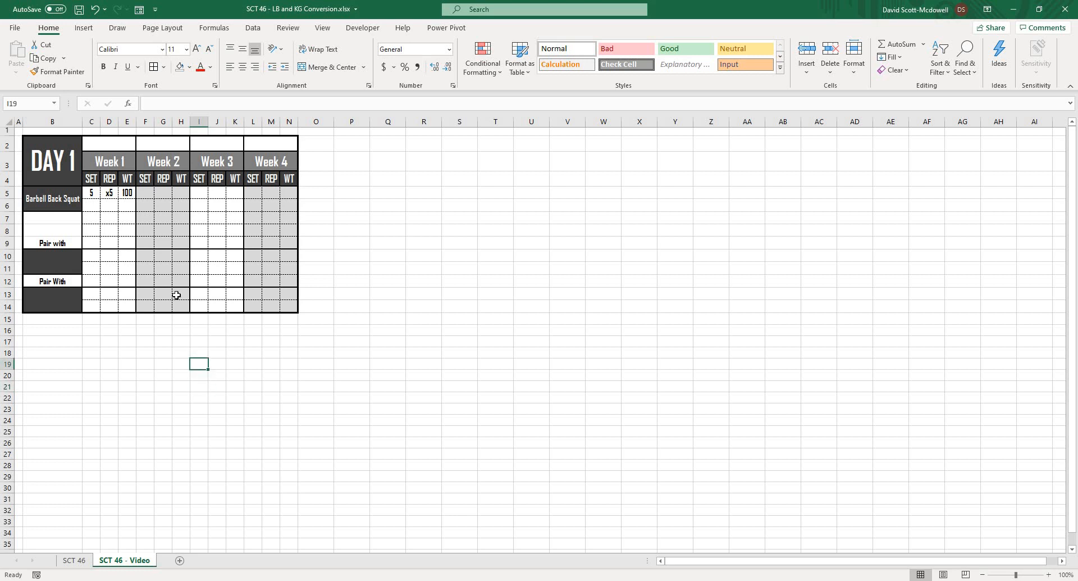
{"action": "mouse_move", "coordinate": [42, 225]}
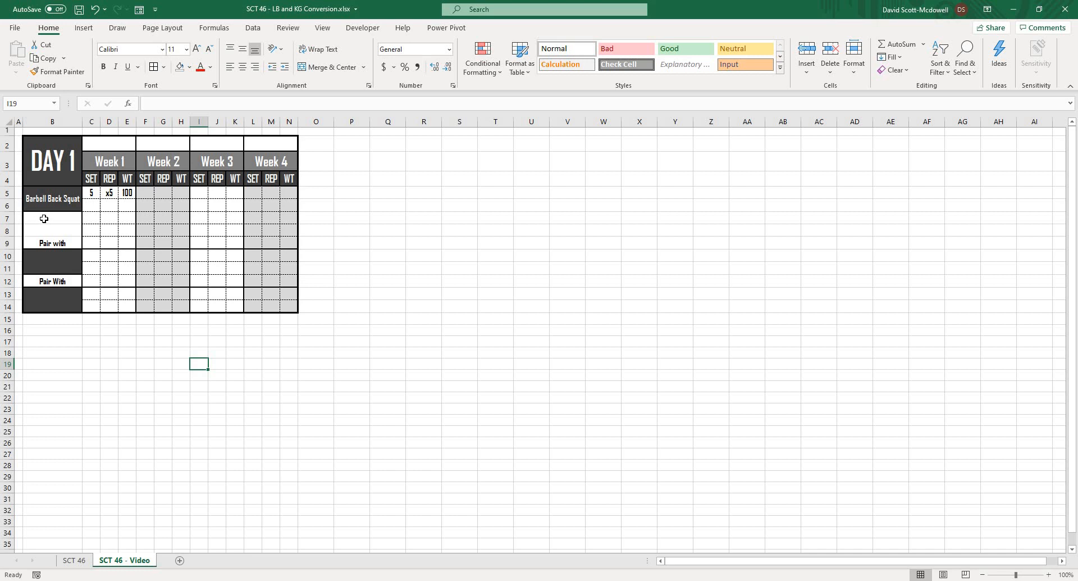
- Fill cell B7 pale orange and open the Data Validation tool
{"action": "left_click", "coordinate": [43, 218]}
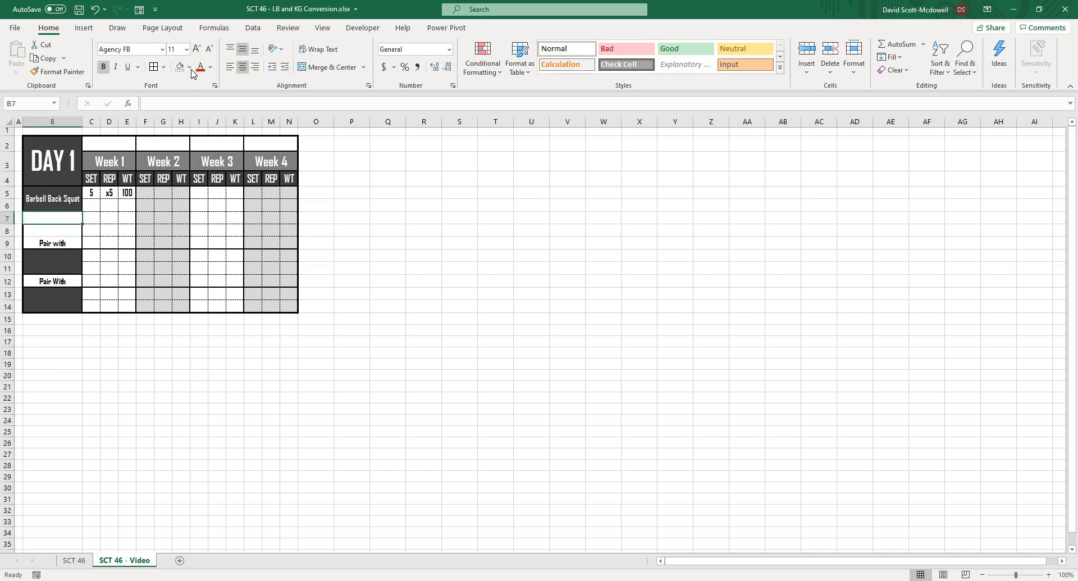
{"action": "left_click", "coordinate": [188, 67]}
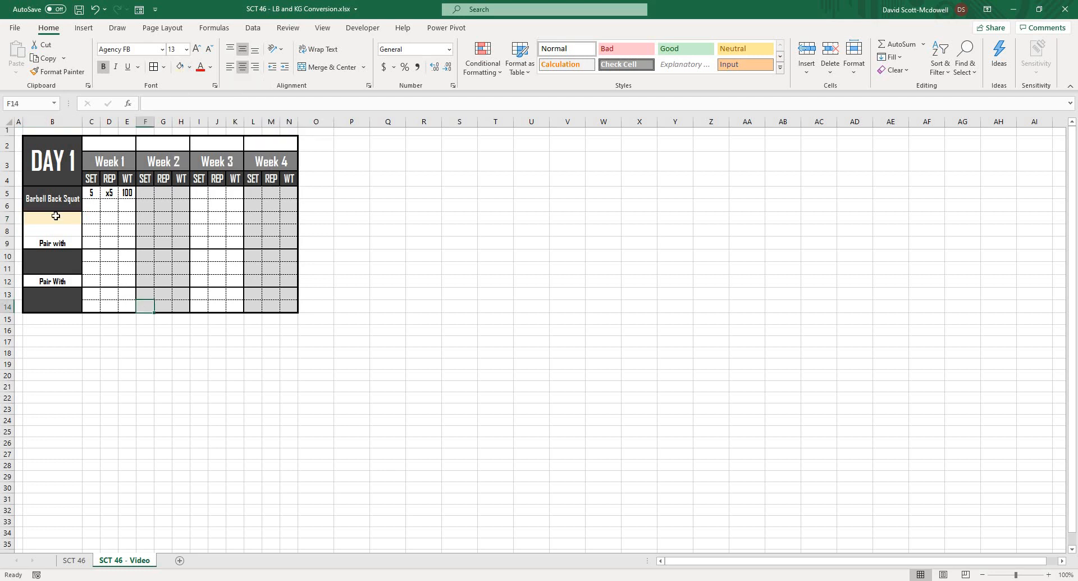
{"action": "left_click", "coordinate": [51, 219]}
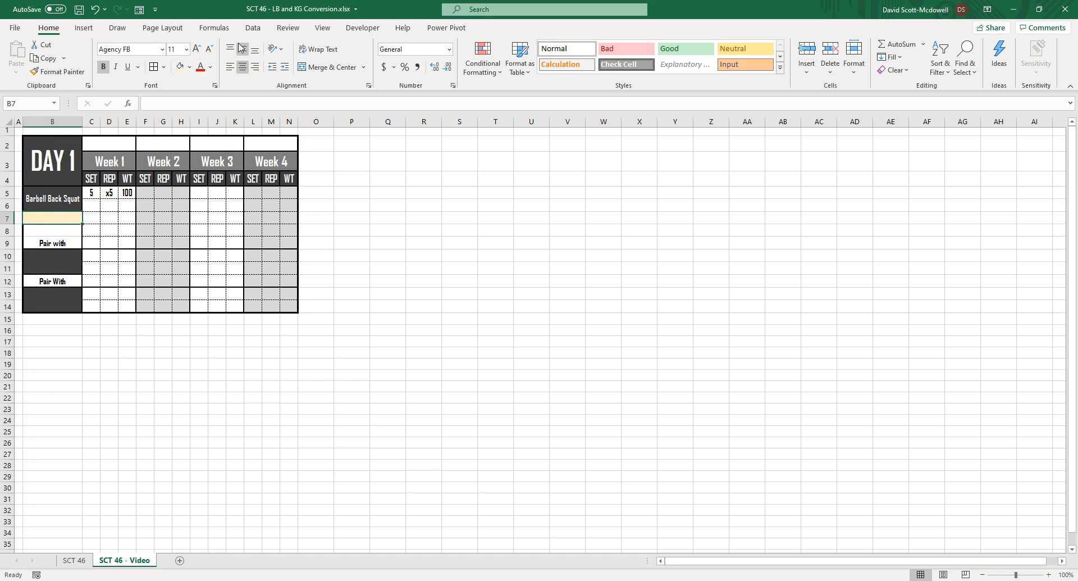
{"action": "left_click", "coordinate": [253, 28]}
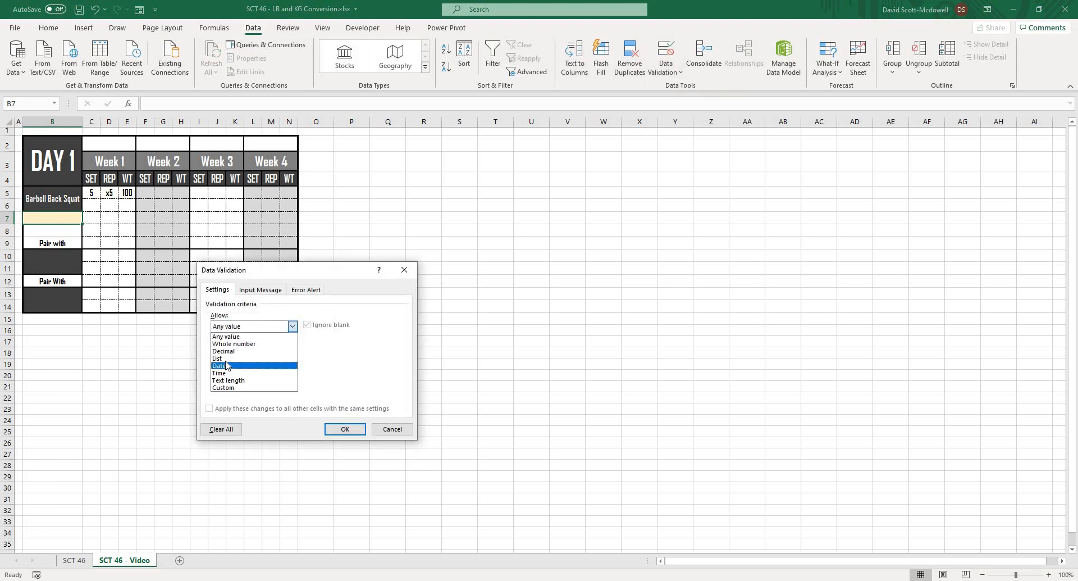
- Make B7 a validation list offering KG and LB
{"action": "left_click", "coordinate": [217, 358]}
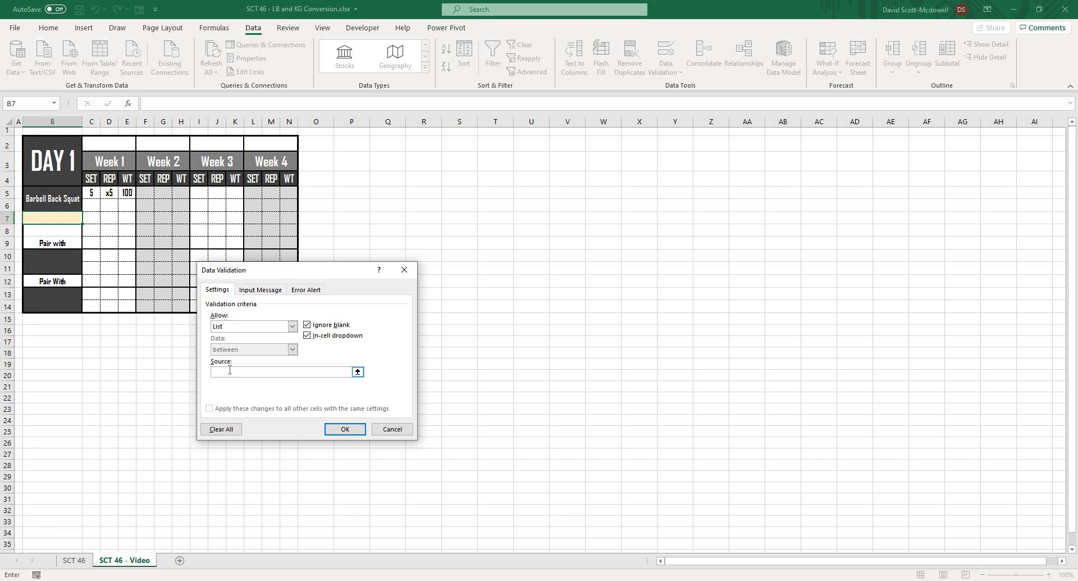
{"action": "type", "text": "KG"}
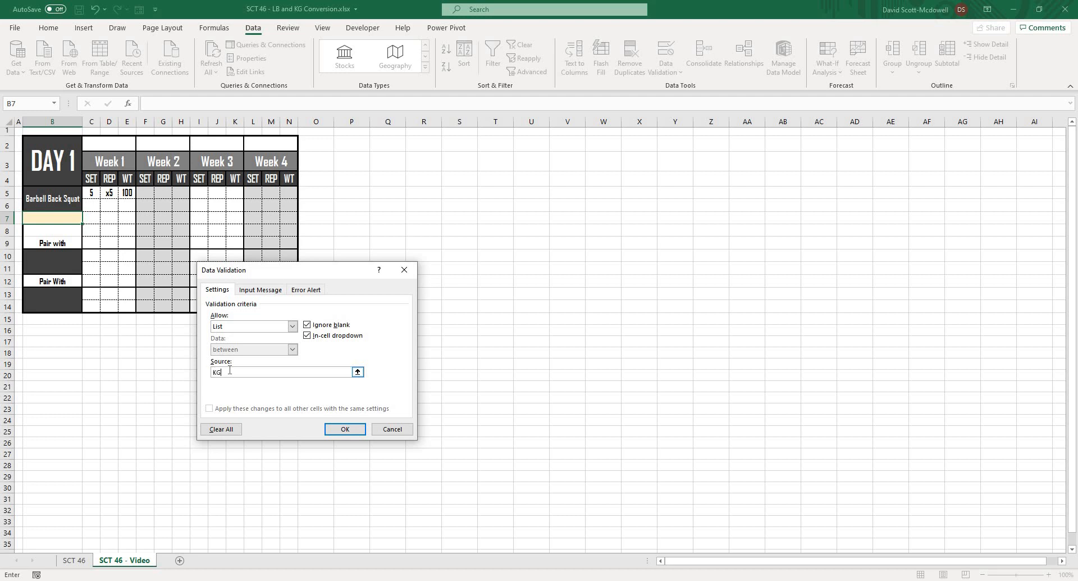
{"action": "type", "text": ", LB"}
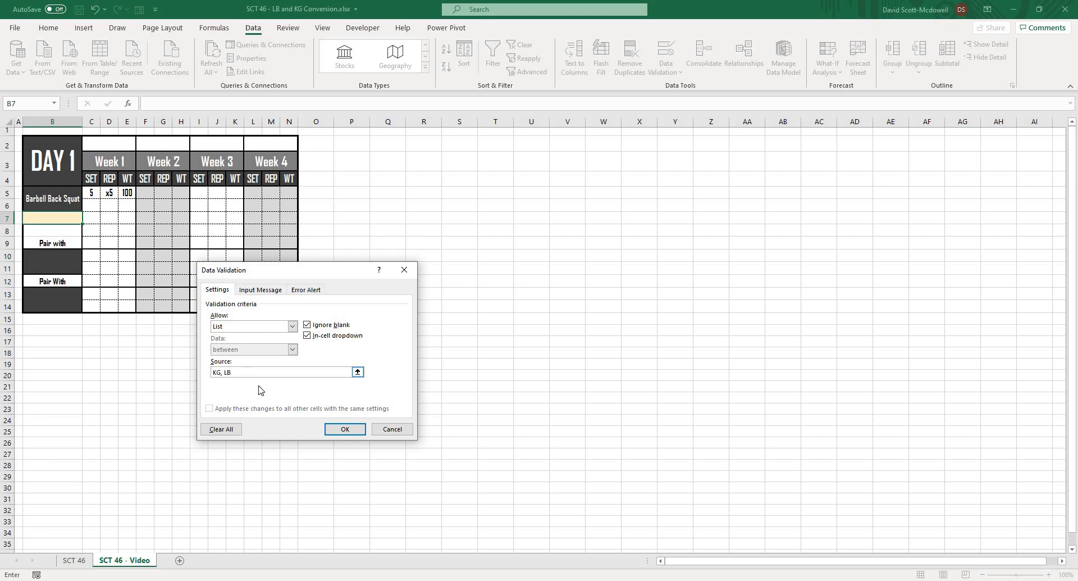
{"action": "left_click", "coordinate": [344, 429]}
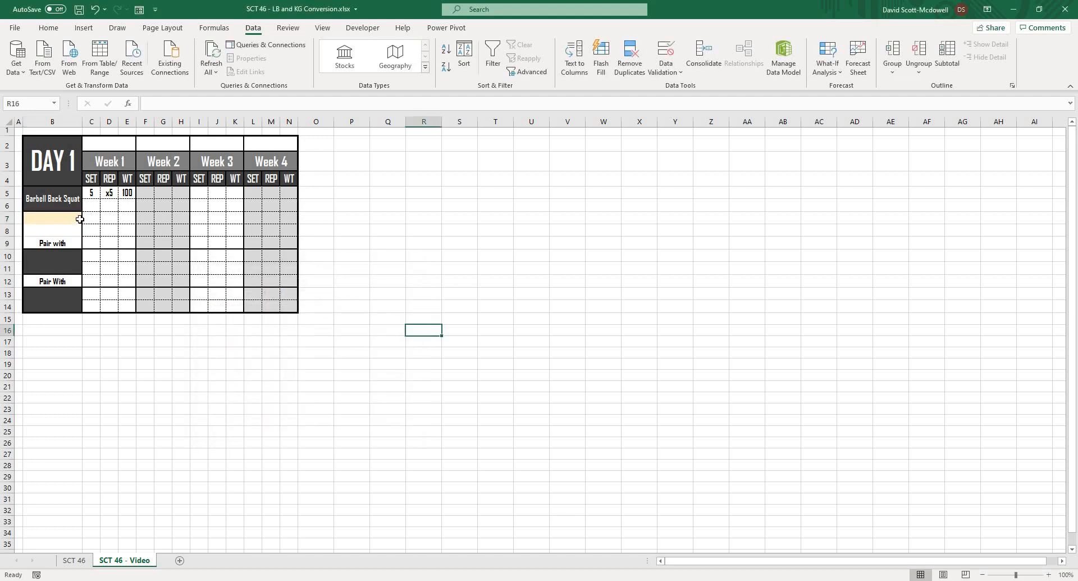
{"action": "left_click", "coordinate": [87, 218]}
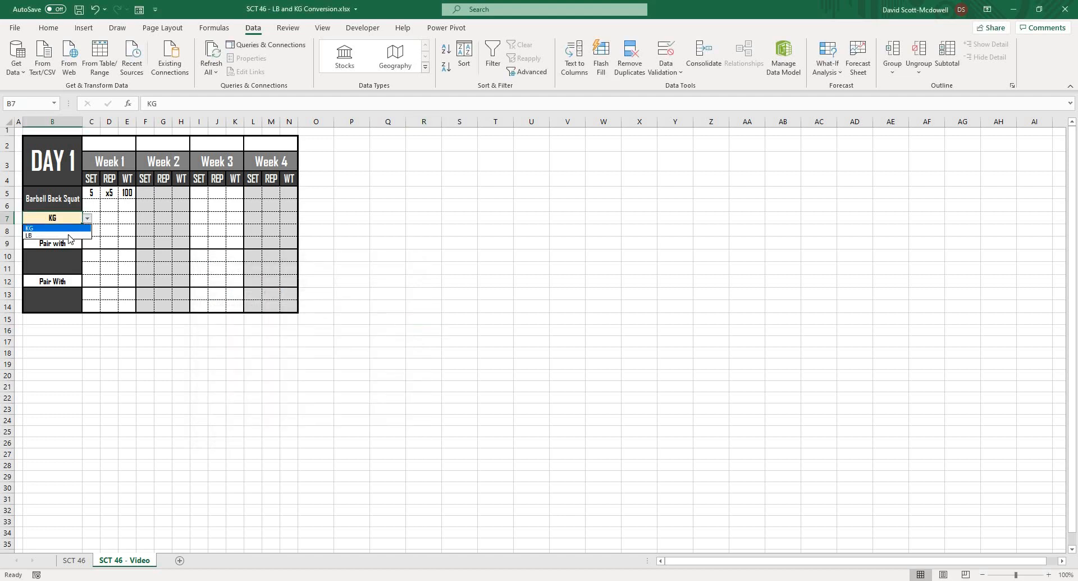
{"action": "left_click", "coordinate": [28, 228]}
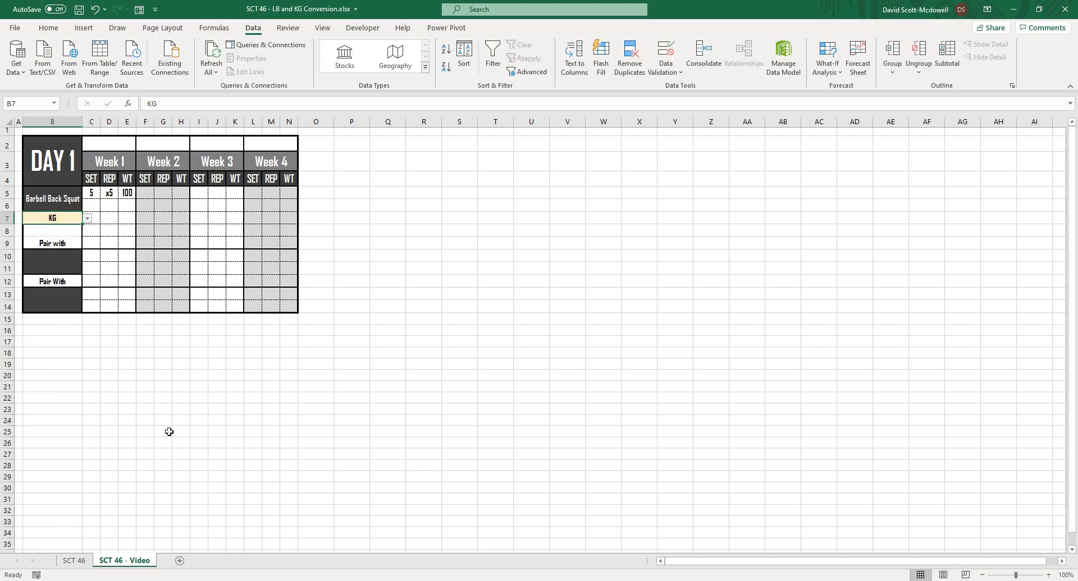
{"action": "mouse_move", "coordinate": [191, 402]}
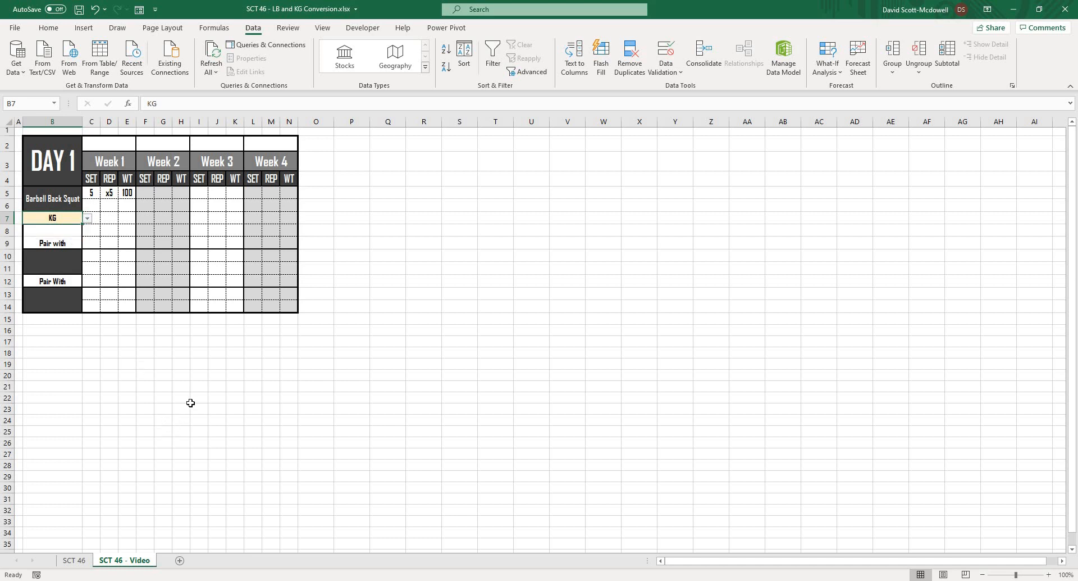
{"action": "mouse_move", "coordinate": [179, 351]}
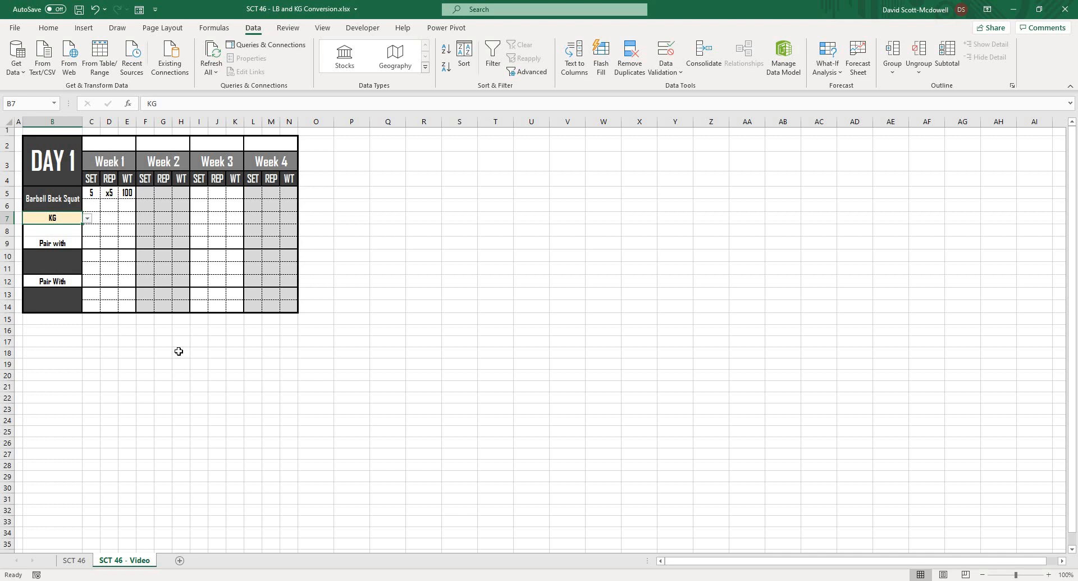
{"action": "mouse_move", "coordinate": [181, 348]}
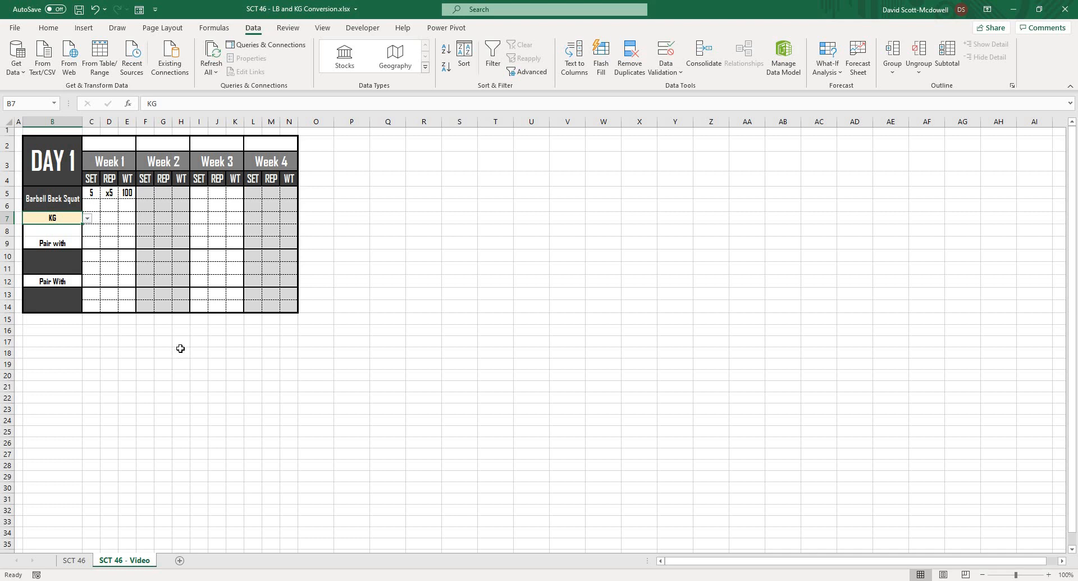
{"action": "left_click", "coordinate": [423, 268]}
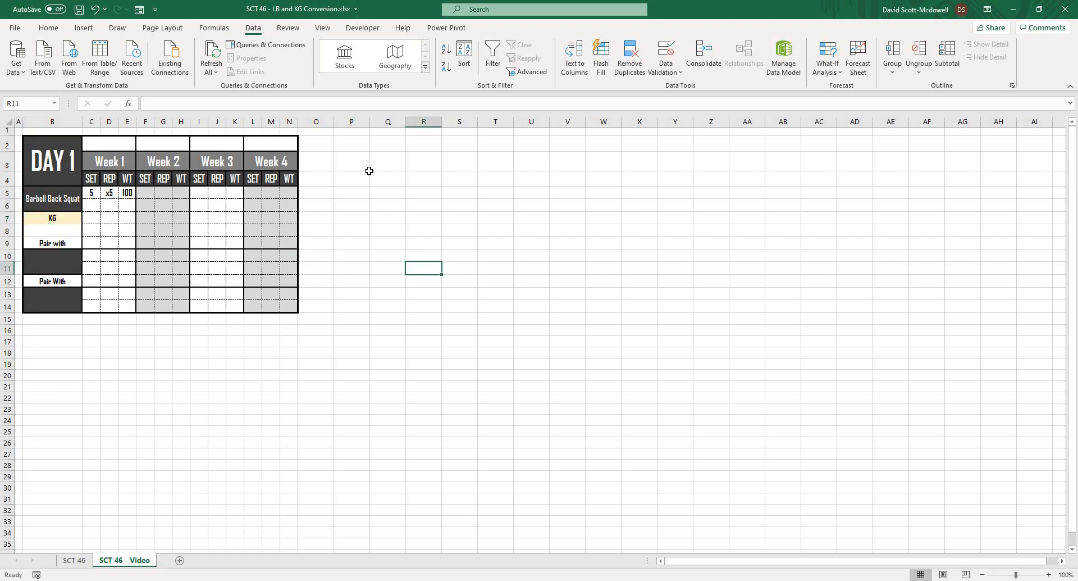
{"action": "mouse_move", "coordinate": [364, 169]}
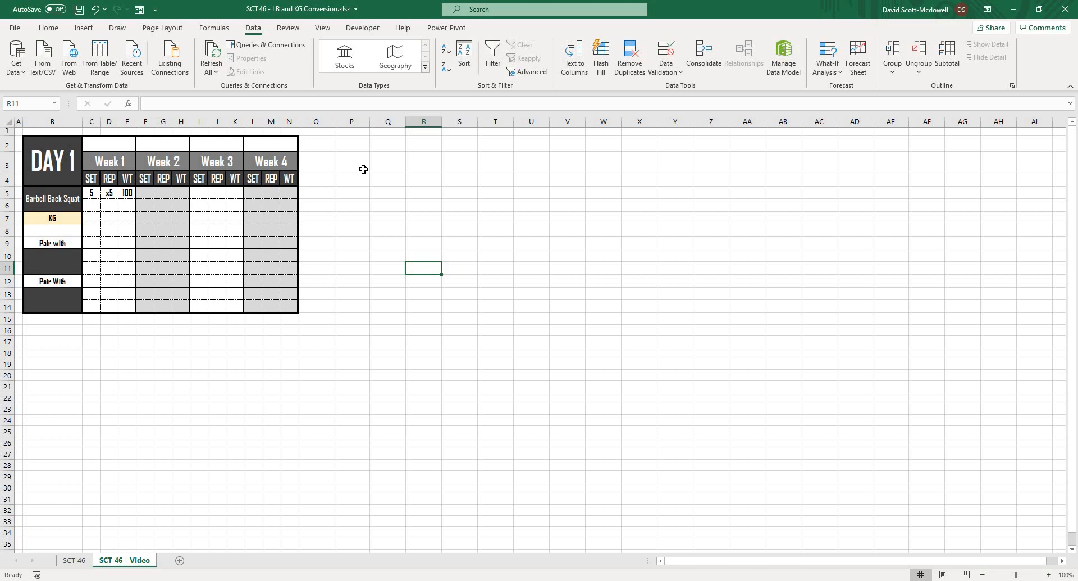
- Add a yellow-filled STATS header in cell P3
{"action": "left_click", "coordinate": [352, 161]}
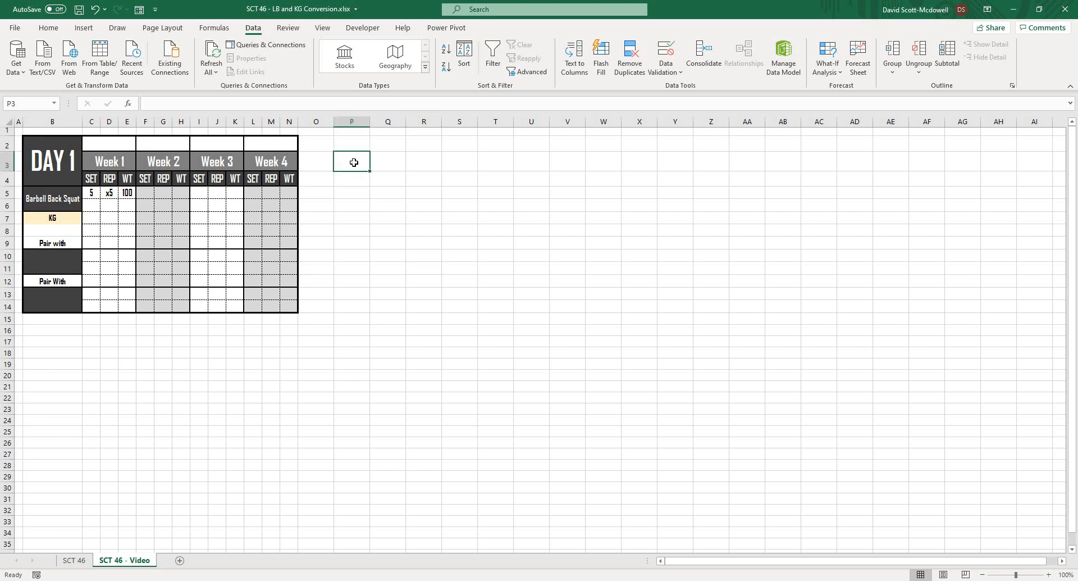
{"action": "left_click", "coordinate": [352, 176]}
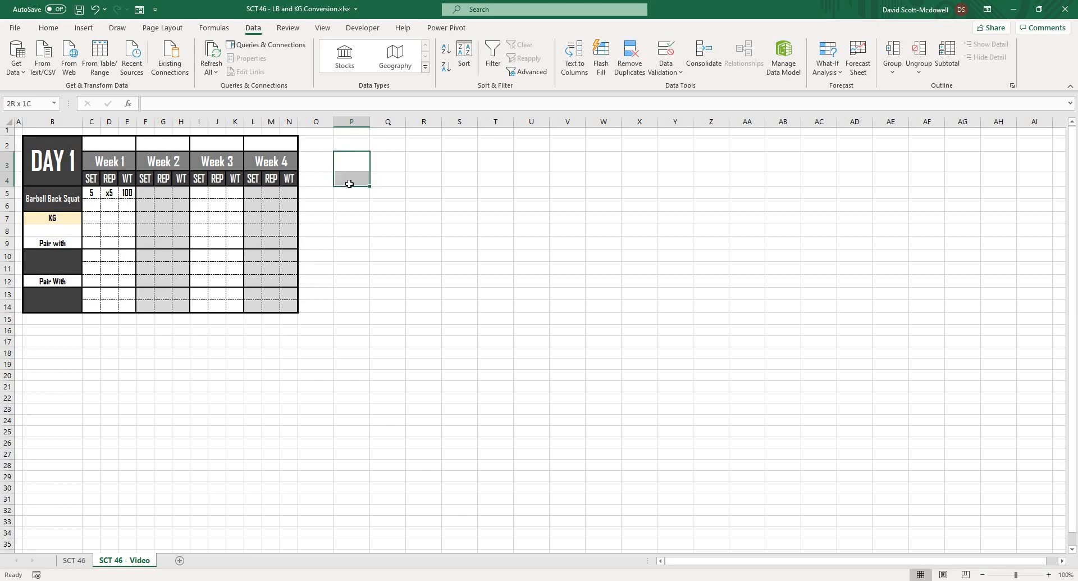
{"action": "left_click", "coordinate": [48, 27]}
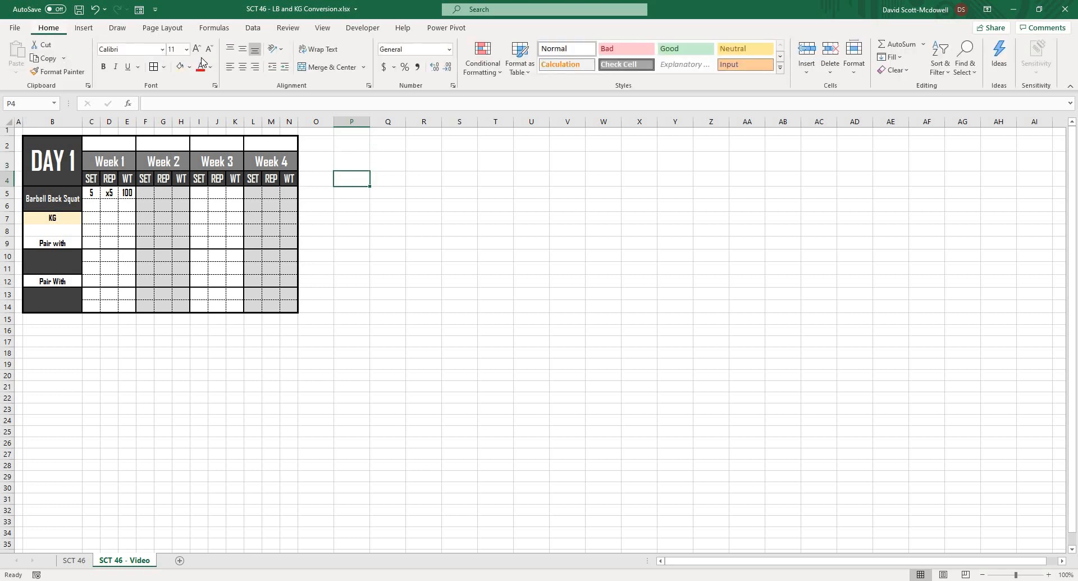
{"action": "left_click", "coordinate": [178, 66]}
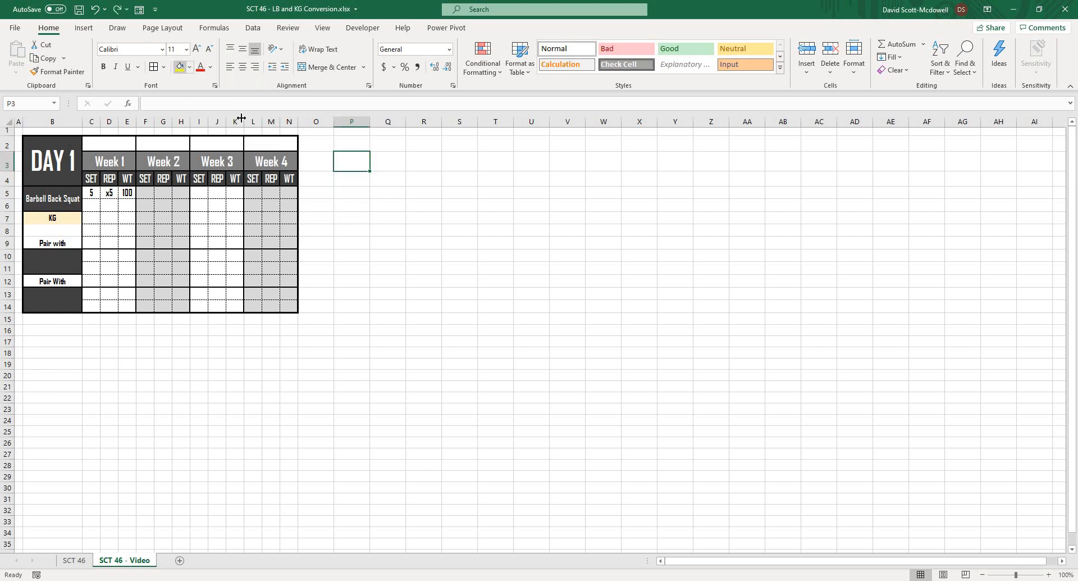
{"action": "type", "text": "STATS"}
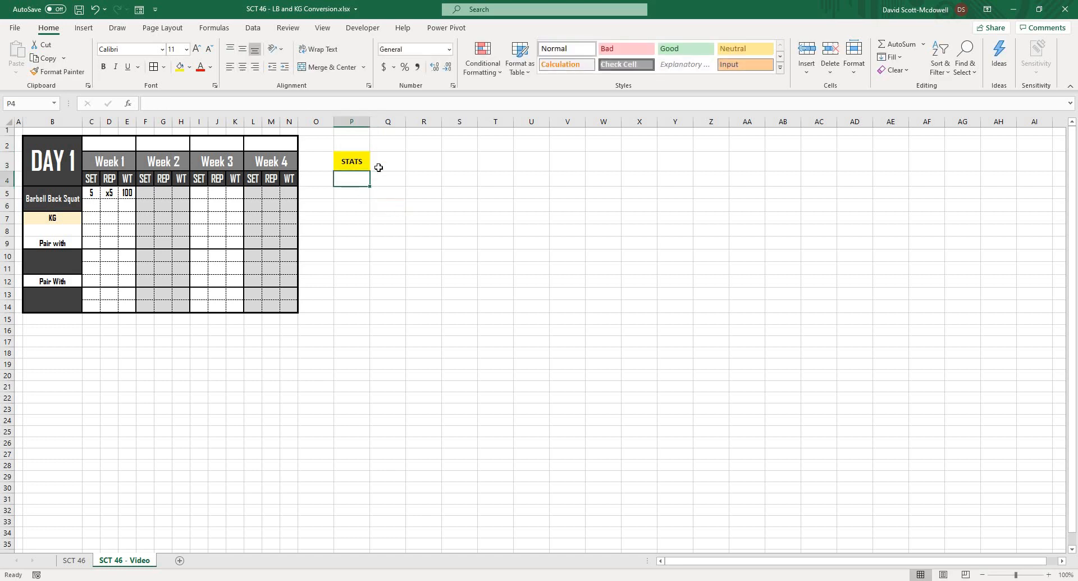
- Label P4 'Weight' and give cells P5:P14 all borders
{"action": "type", "text": "Weight"}
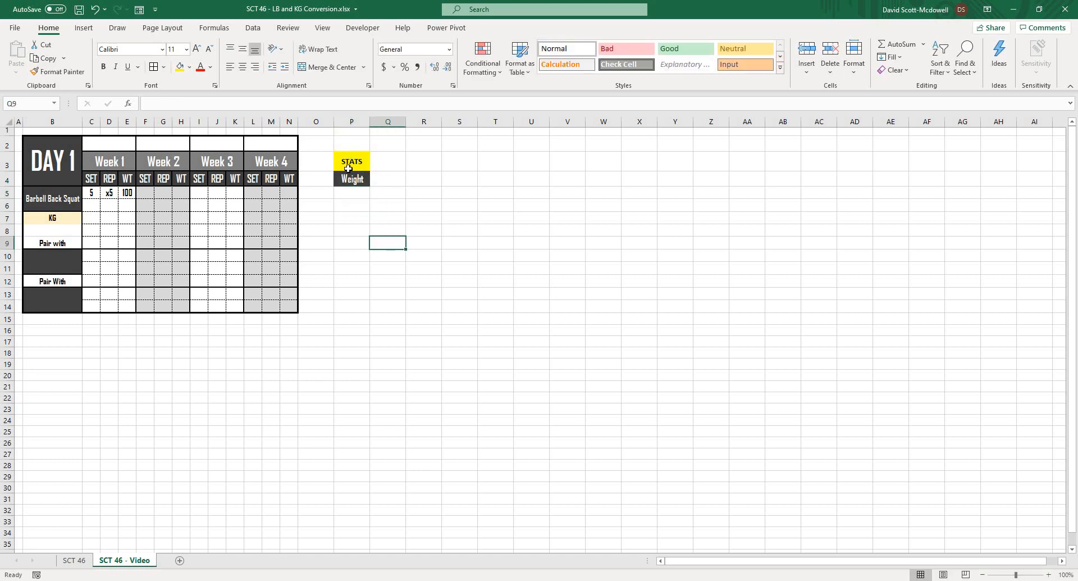
{"action": "left_click", "coordinate": [388, 191]}
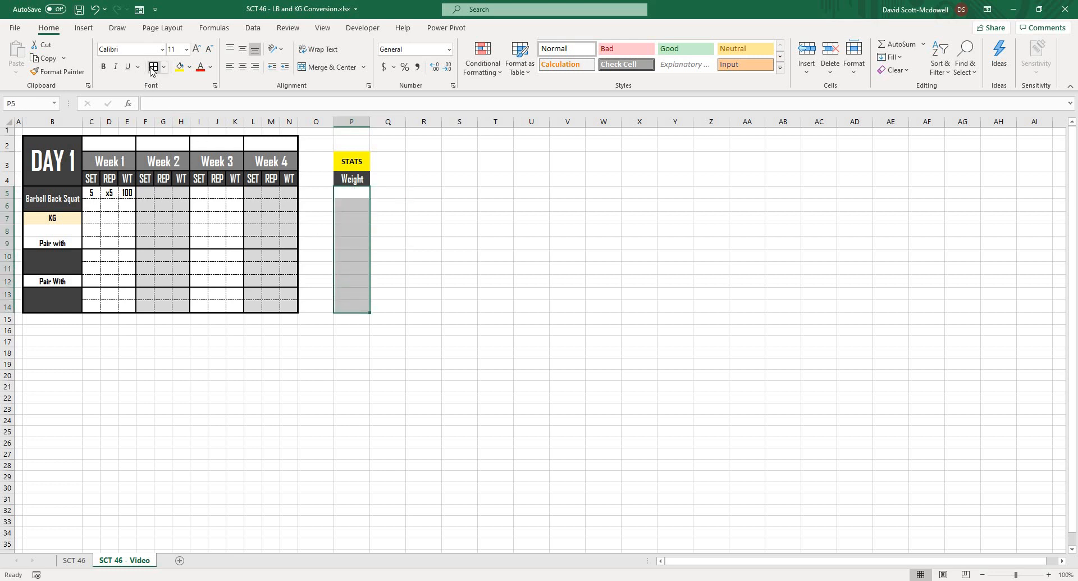
{"action": "left_click", "coordinate": [163, 66]}
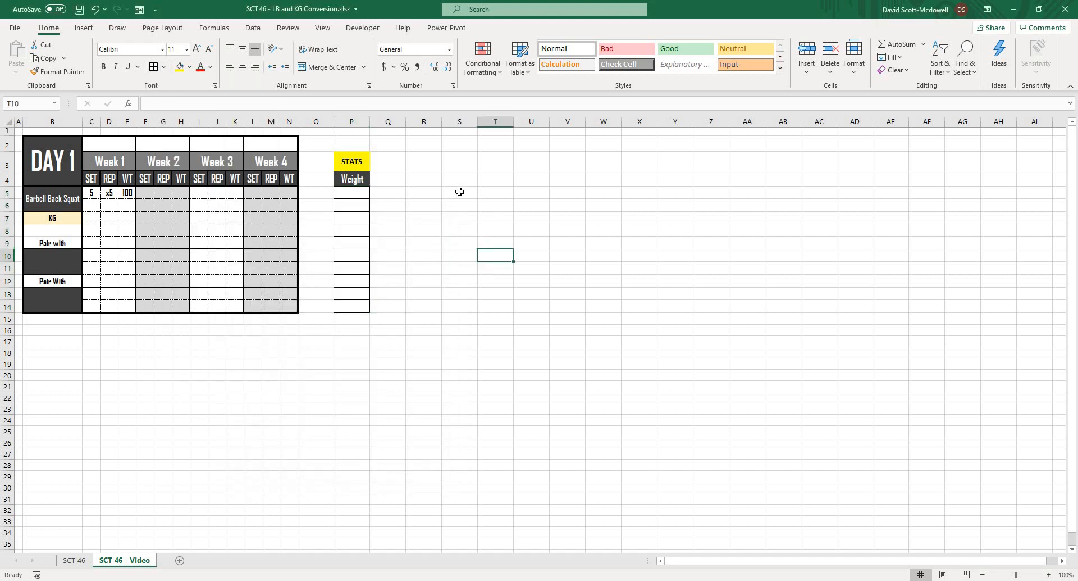
{"action": "left_click", "coordinate": [351, 143]}
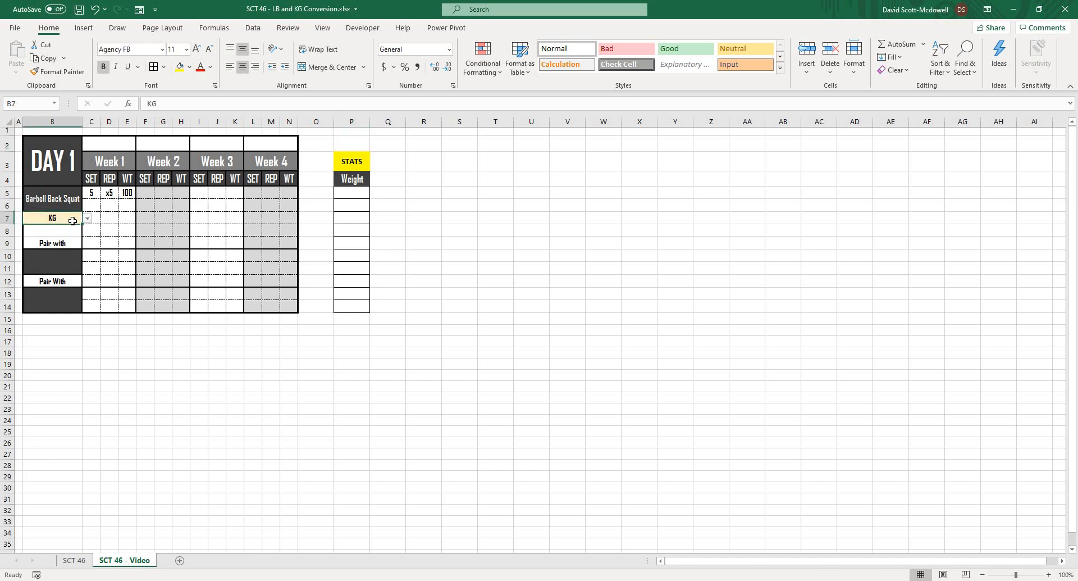
{"action": "mouse_move", "coordinate": [43, 215]}
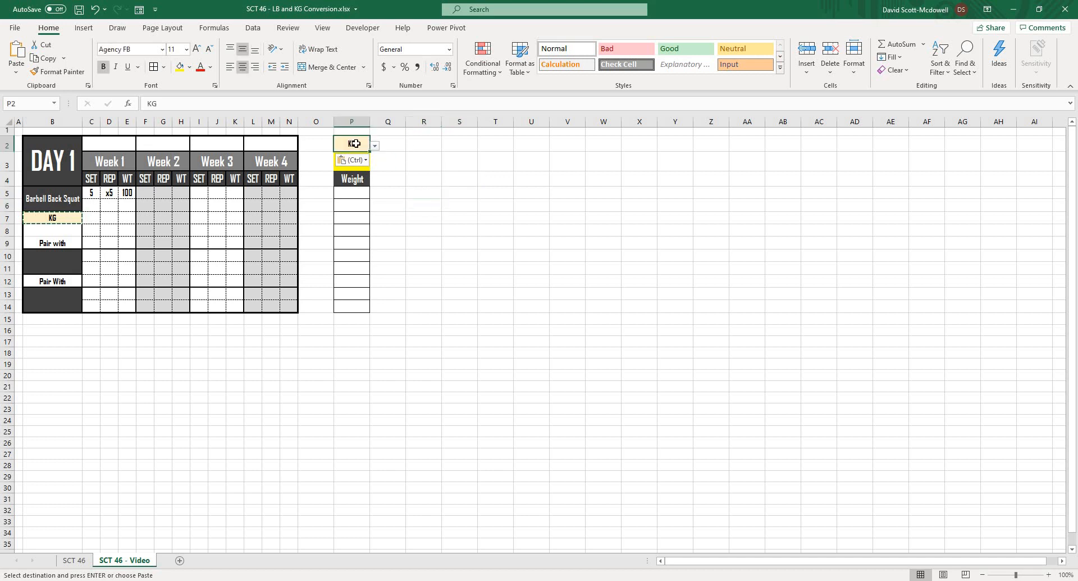
{"action": "mouse_move", "coordinate": [437, 287]}
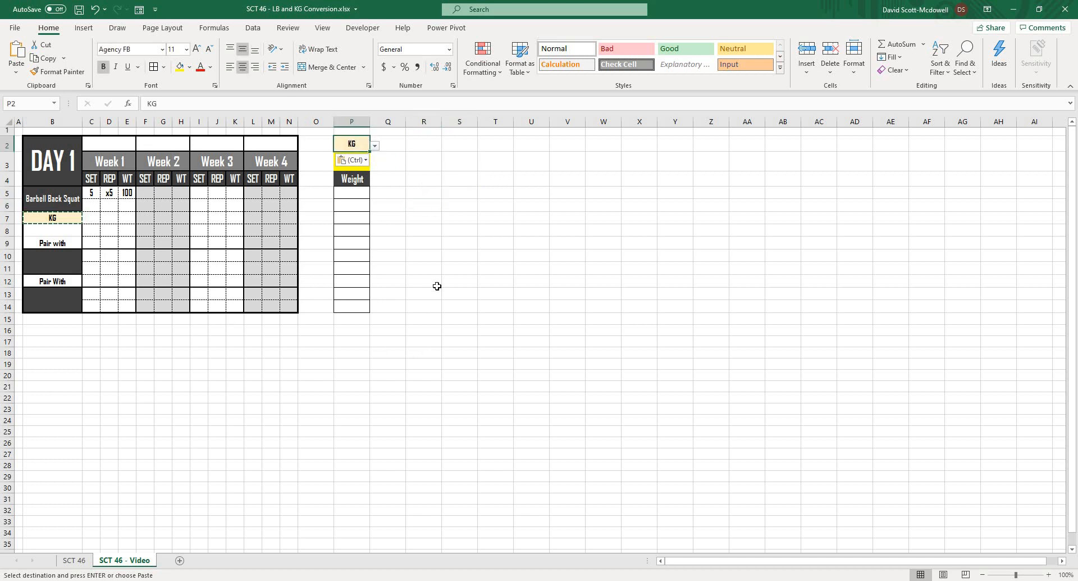
- Paste the KG unit cell into P2 and change its borders through More Borders
{"action": "left_click", "coordinate": [459, 256]}
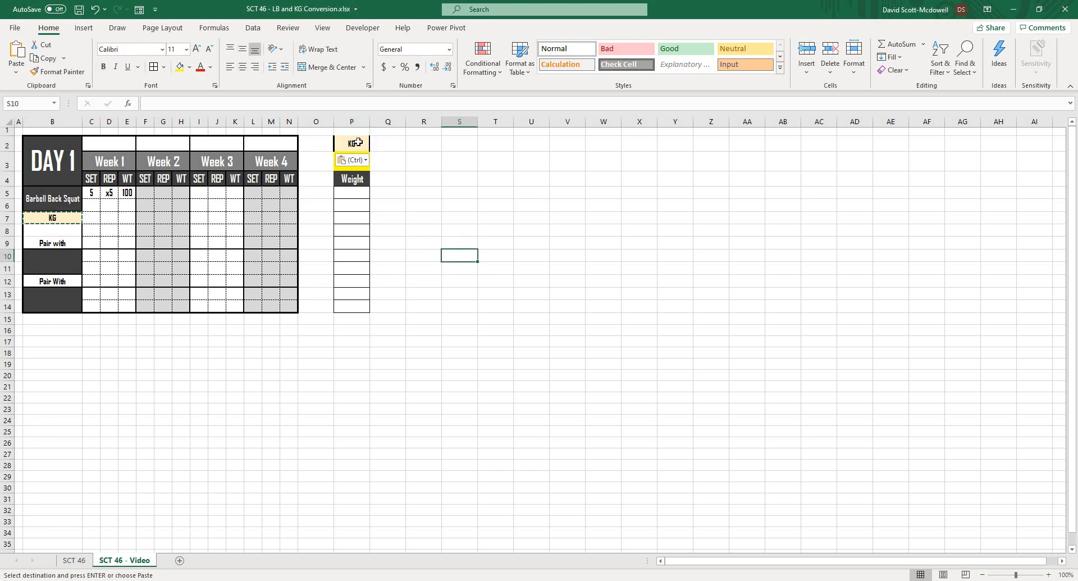
{"action": "left_click", "coordinate": [163, 67]}
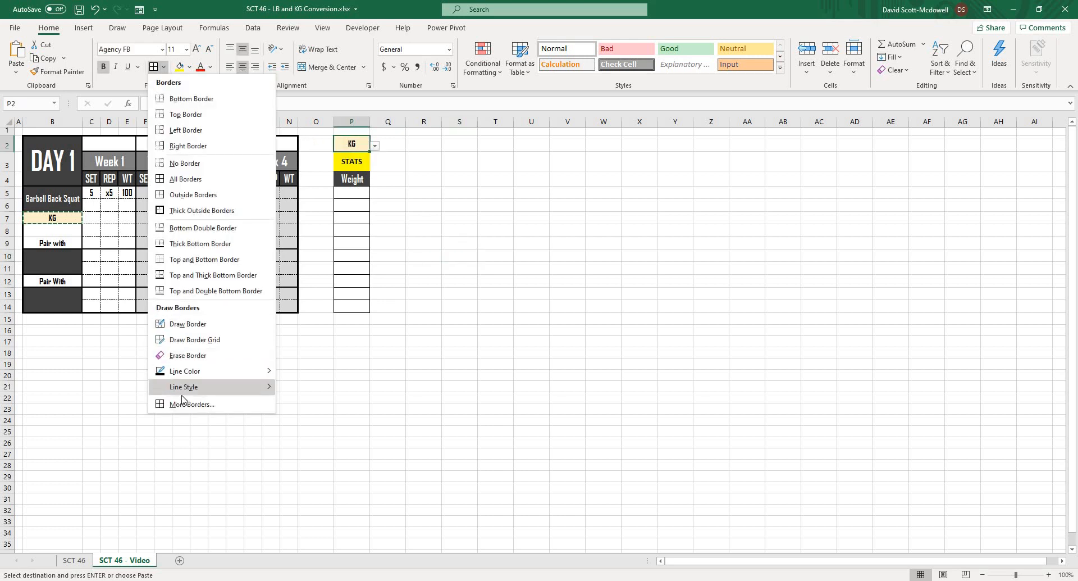
{"action": "left_click", "coordinate": [192, 404]}
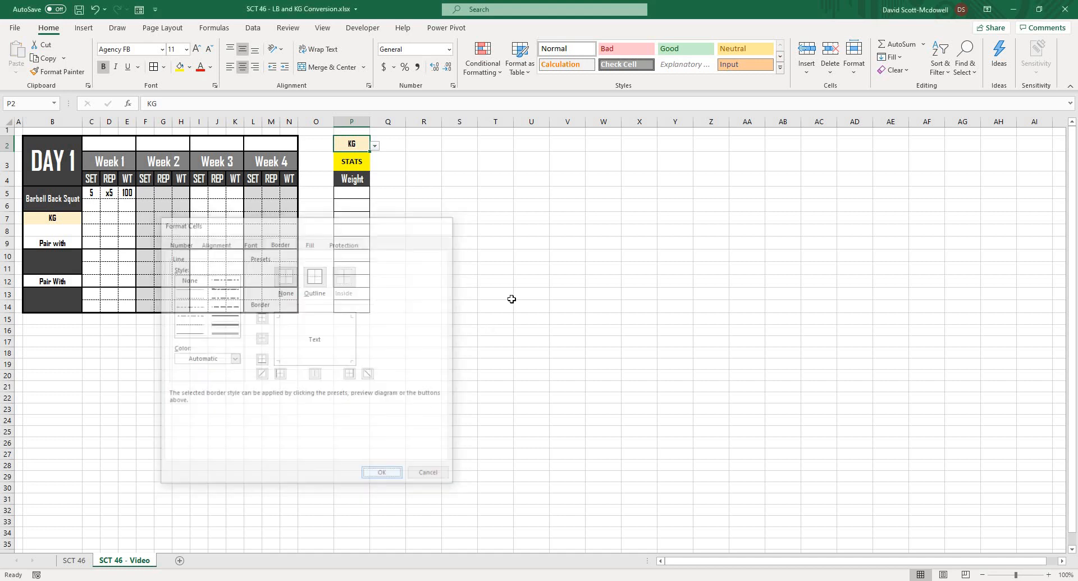
{"action": "left_click", "coordinate": [382, 471]}
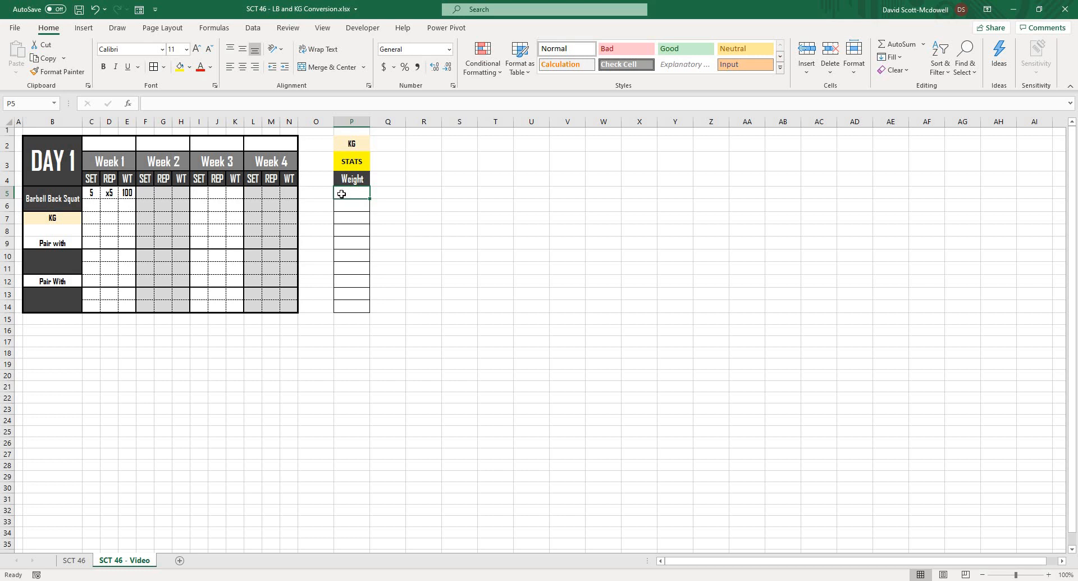
- Enter =IFS(P2=B7, E5) in P5 so it shows the weight 100
{"action": "left_click", "coordinate": [424, 256]}
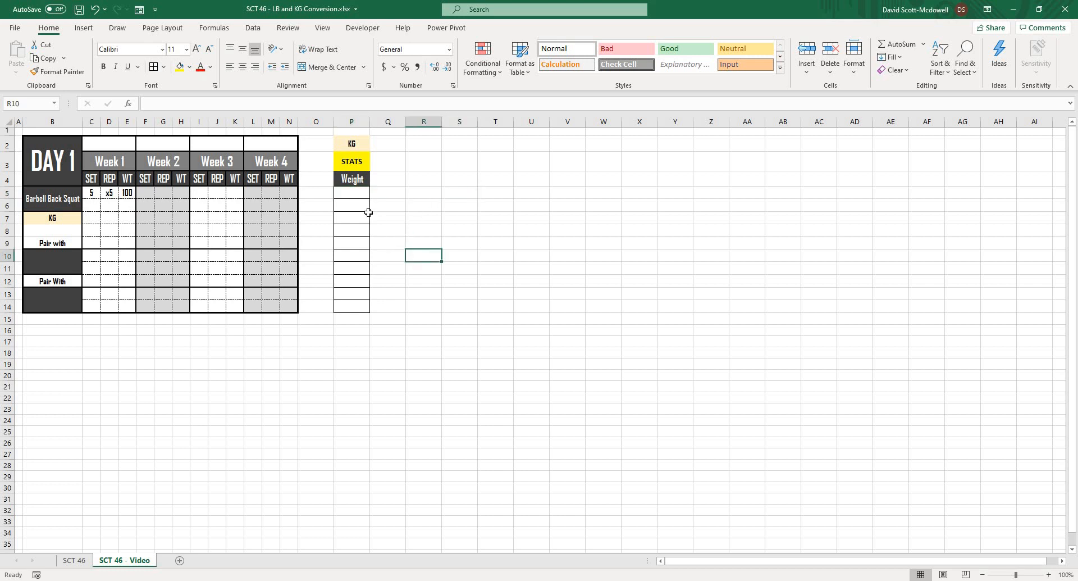
{"action": "left_click", "coordinate": [351, 192]}
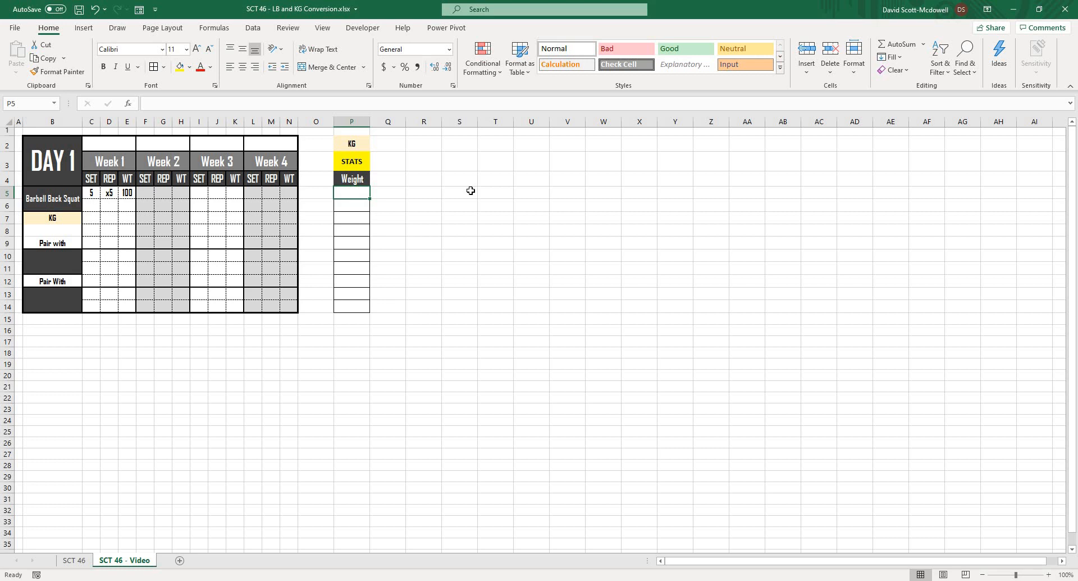
{"action": "type", "text": "="}
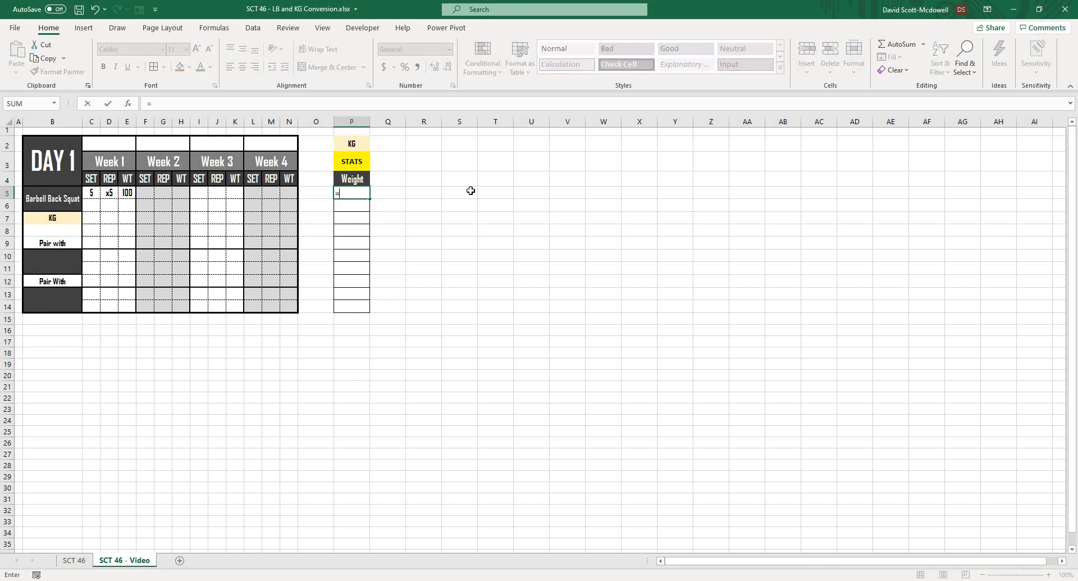
{"action": "type", "text": "ifs"}
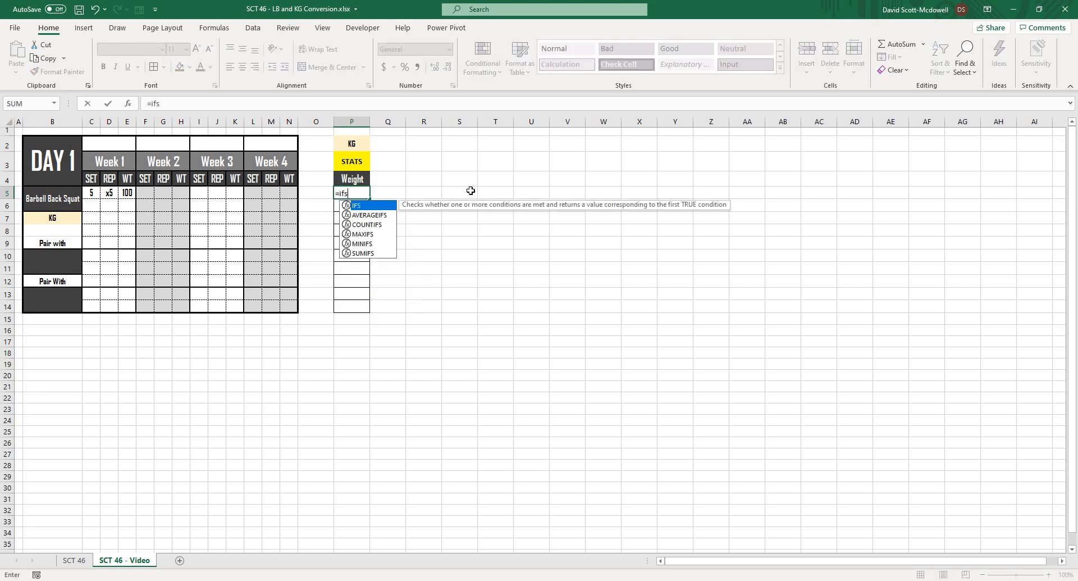
{"action": "type", "text": "("}
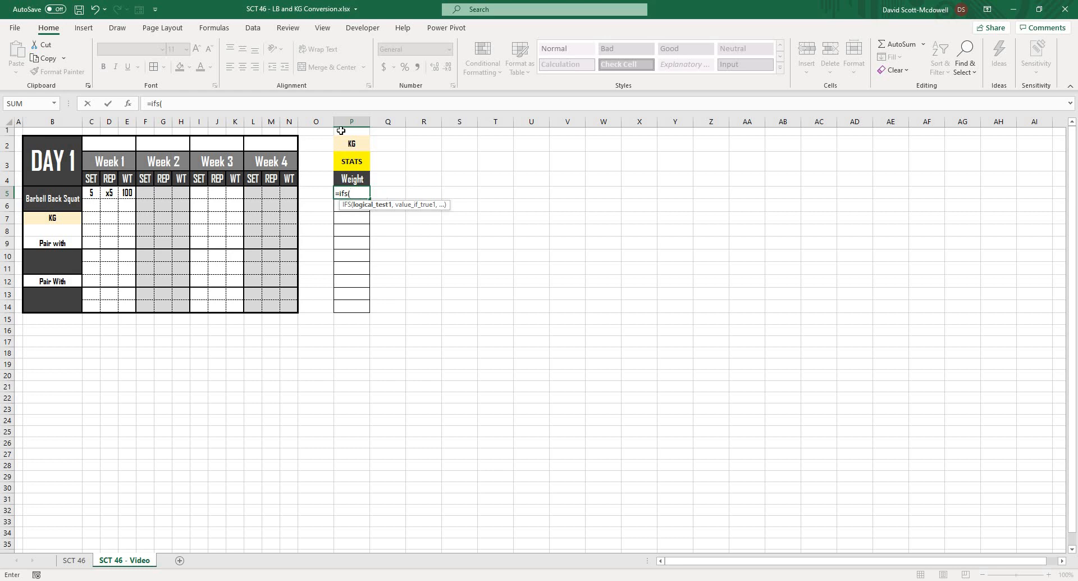
{"action": "mouse_move", "coordinate": [364, 143]}
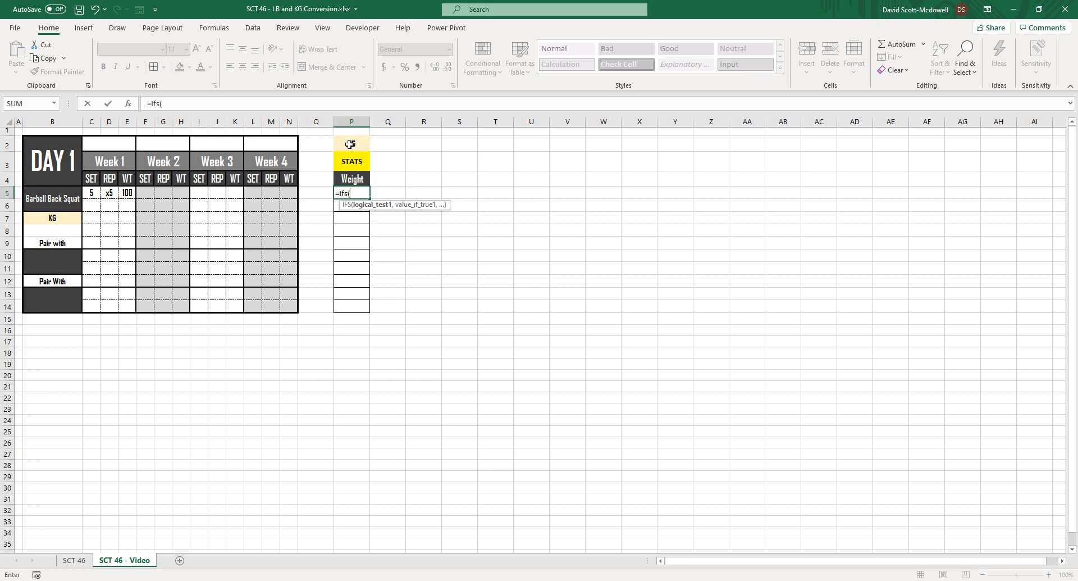
{"action": "left_click", "coordinate": [352, 144]}
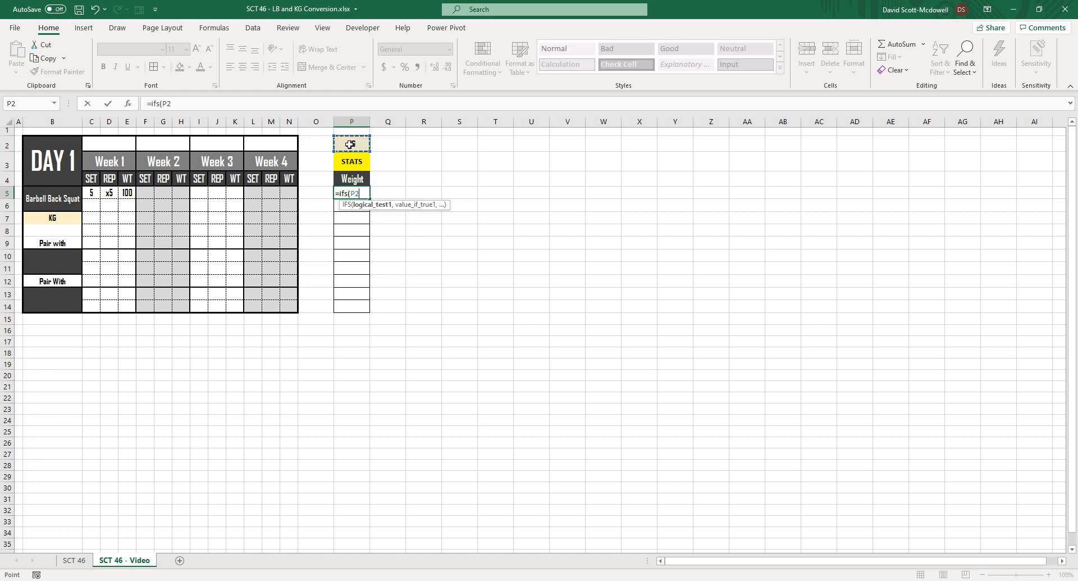
{"action": "left_click", "coordinate": [52, 217]}
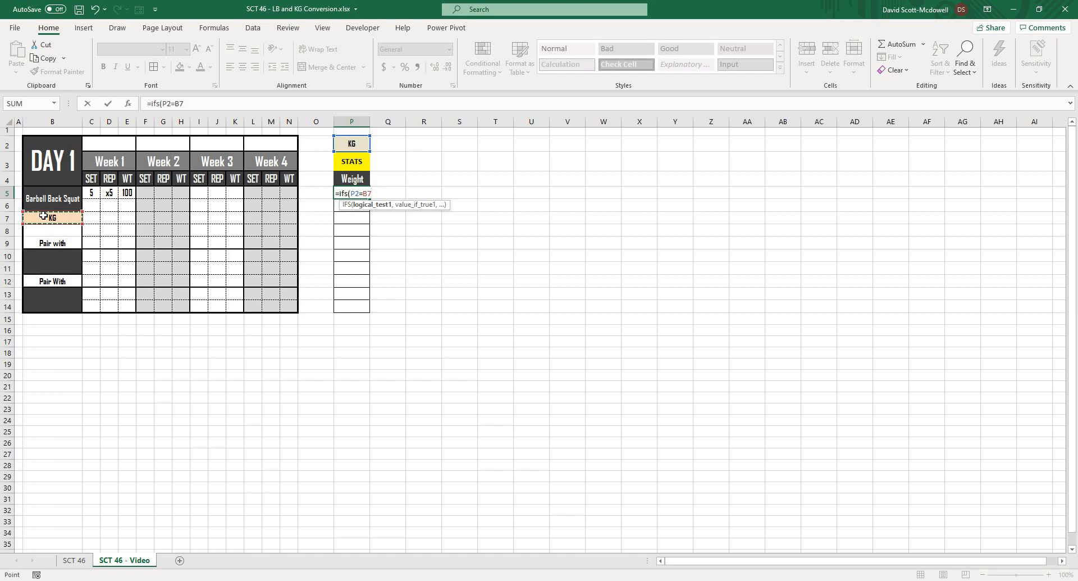
{"action": "type", "text": ","}
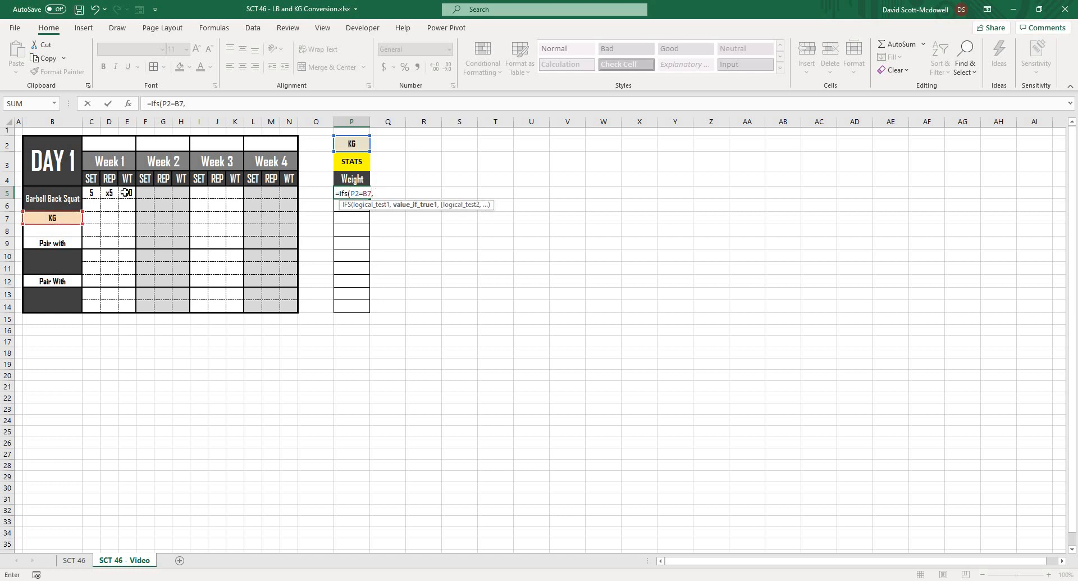
{"action": "left_click", "coordinate": [126, 192]}
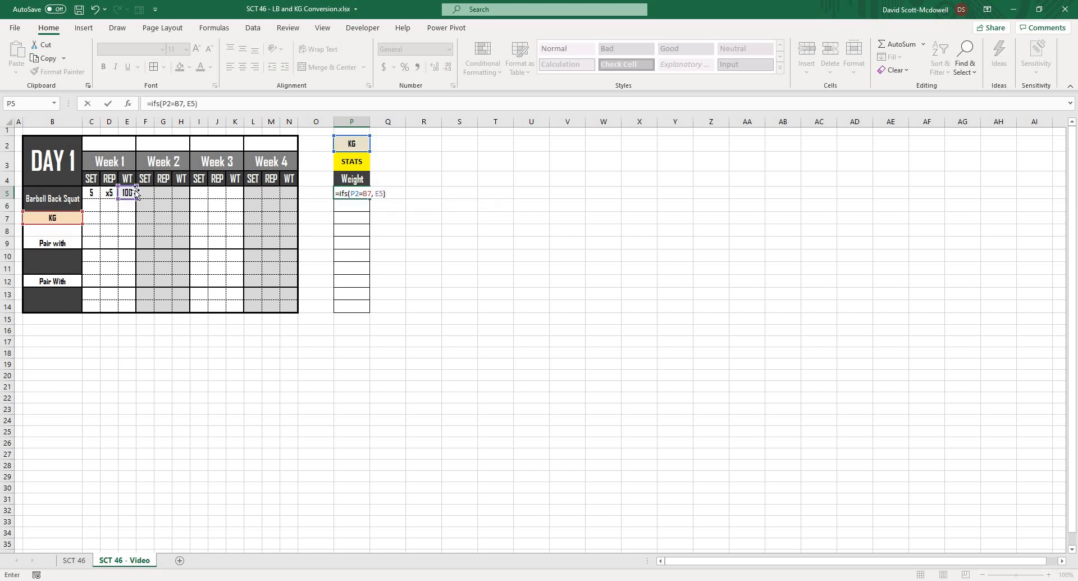
{"action": "key", "text": "enter"}
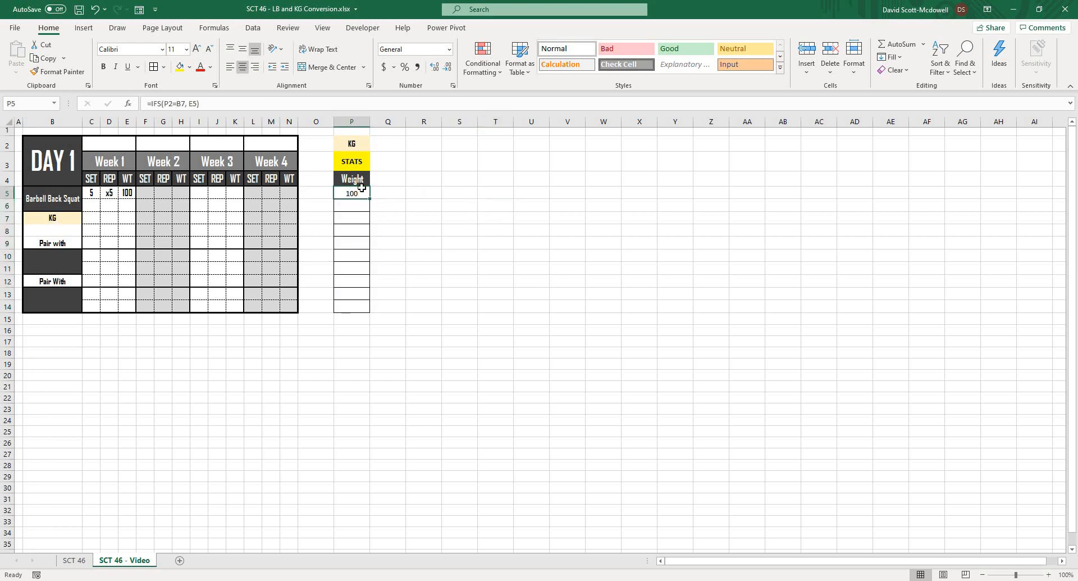
{"action": "left_click", "coordinate": [493, 204]}
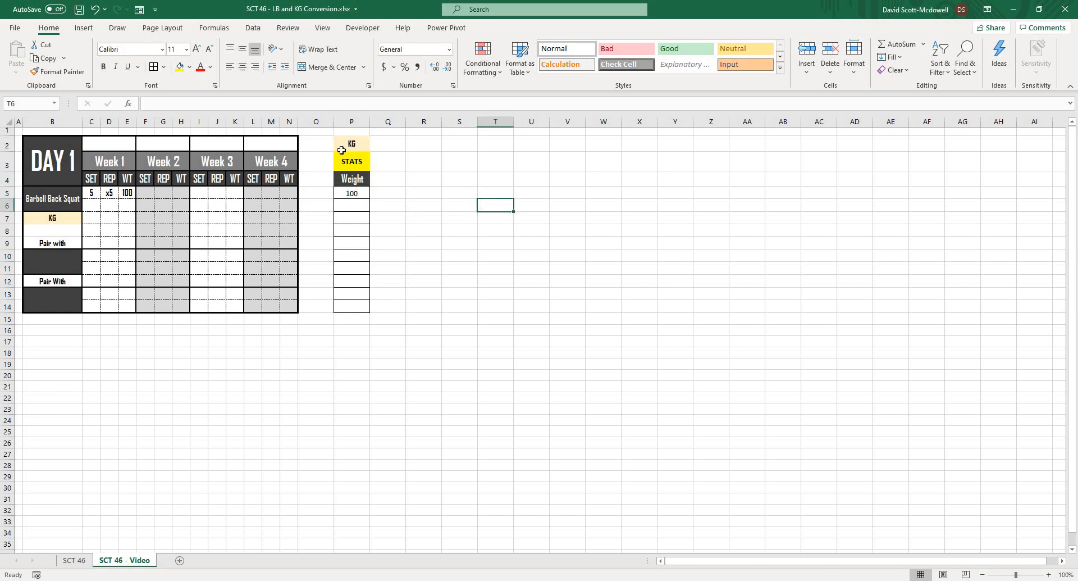
{"action": "left_click", "coordinate": [352, 144]}
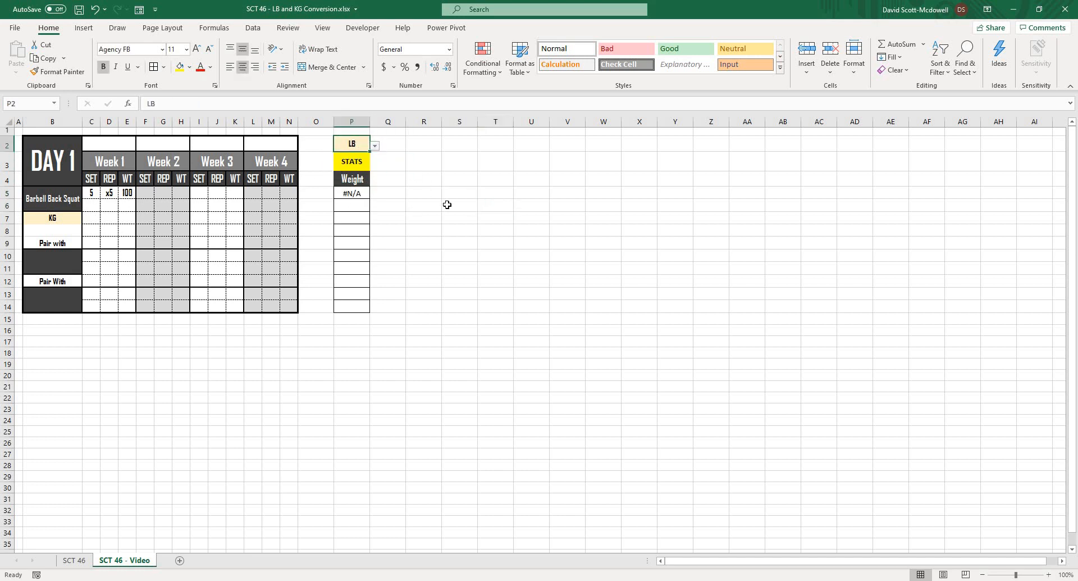
{"action": "left_click", "coordinate": [351, 193]}
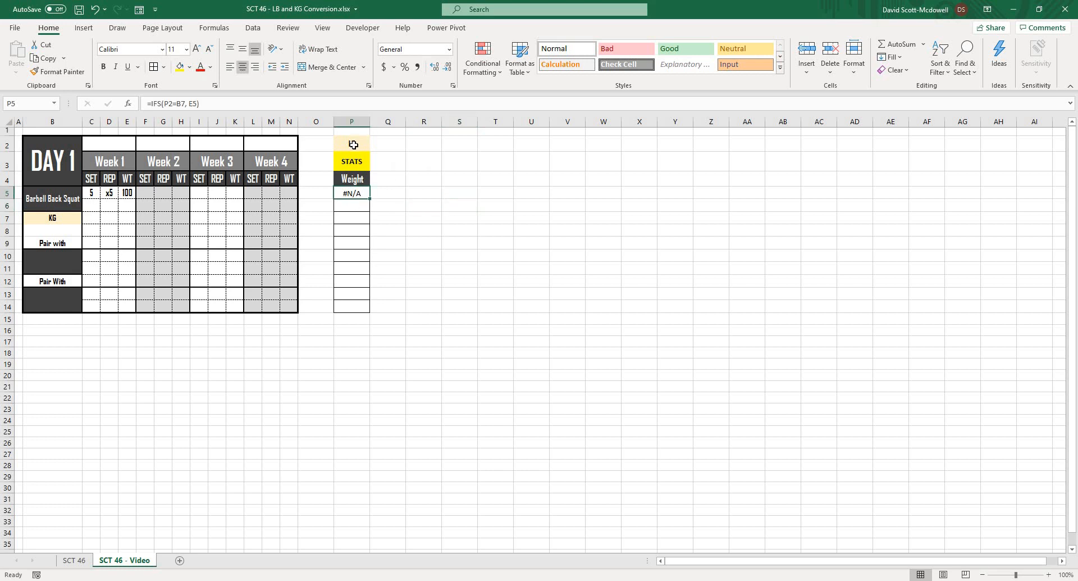
{"action": "left_click", "coordinate": [376, 144]}
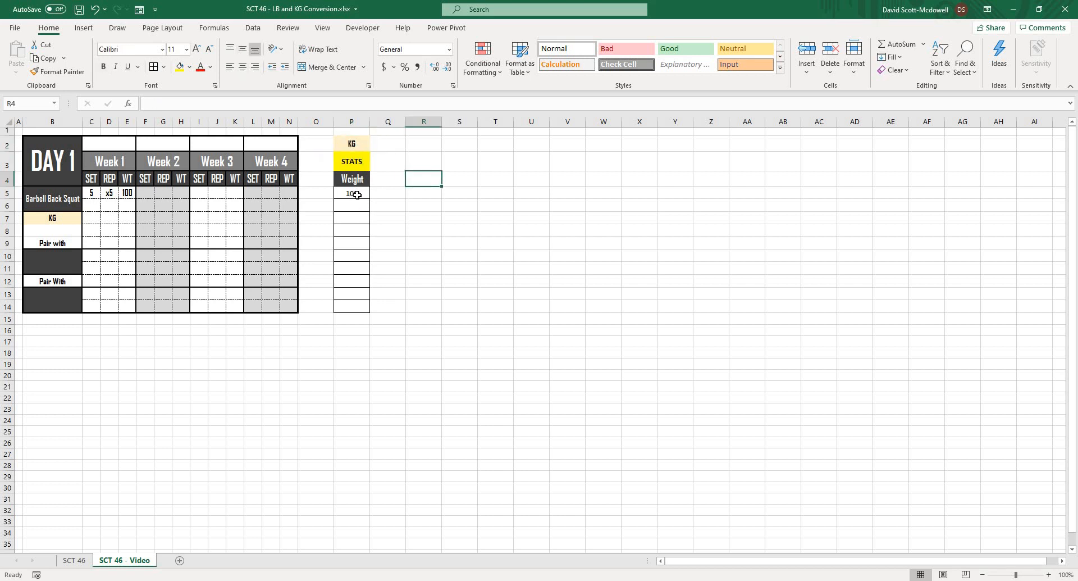
- Add a P2="lb" condition returning E5*2.2 to the P5 Weight formula
{"action": "type", "text": "=IFS(P2=B7, E5)"}
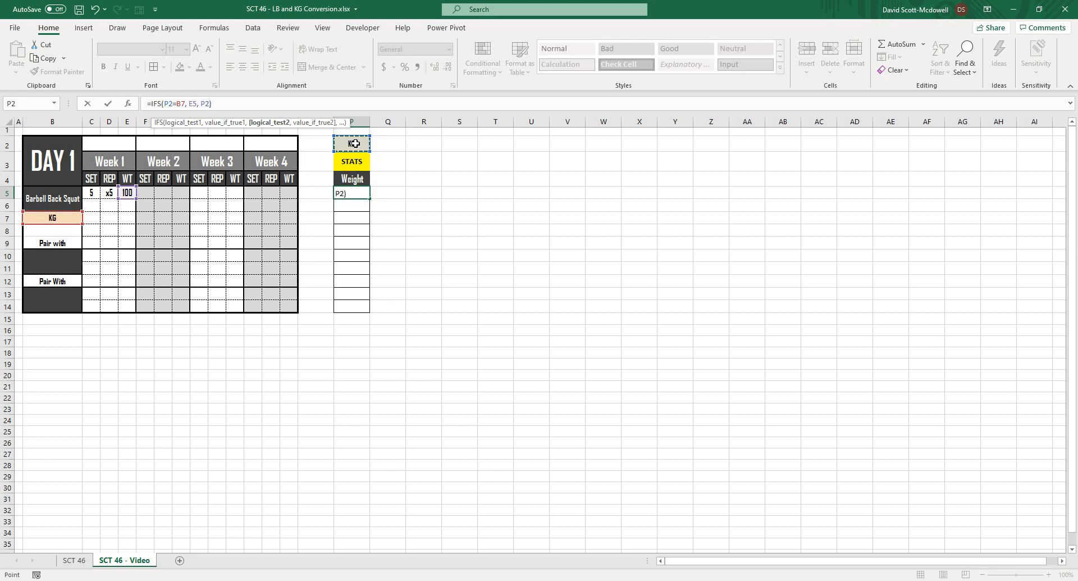
{"action": "type", "text": "=\"lb"}
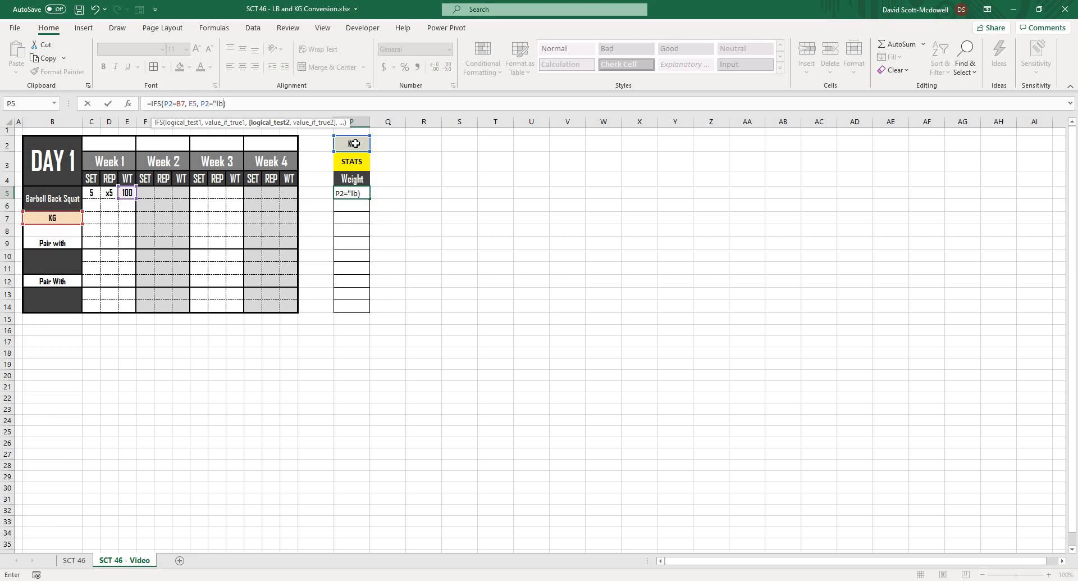
{"action": "type", "text": ","}
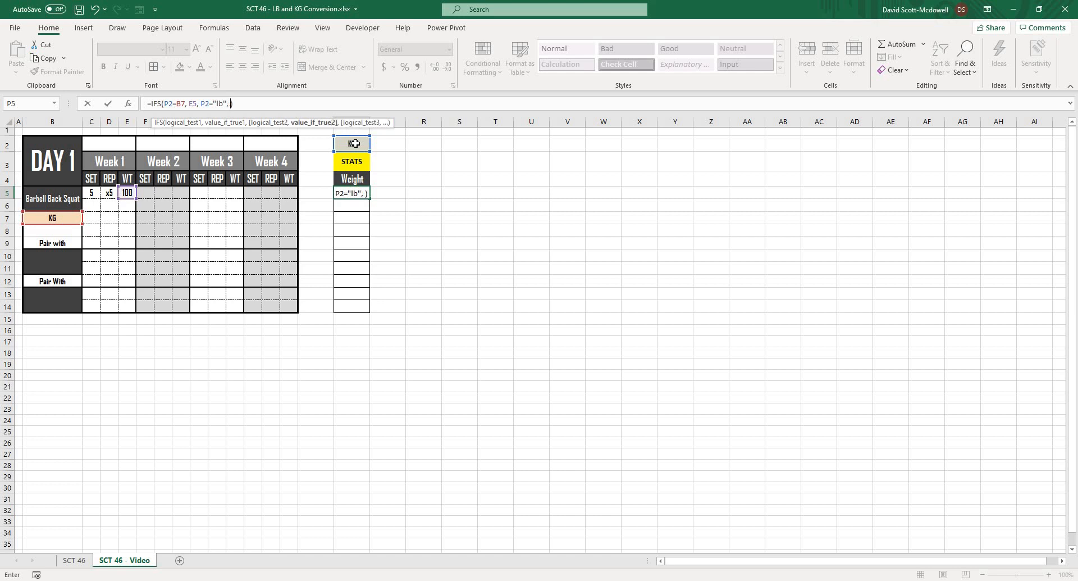
{"action": "left_click", "coordinate": [51, 217]}
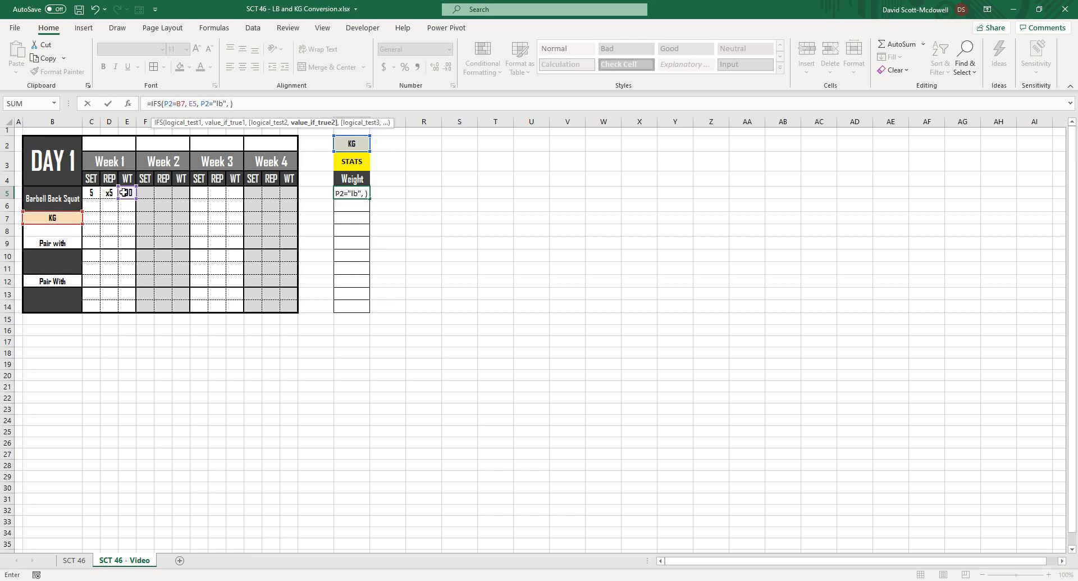
{"action": "type", "text": "100"}
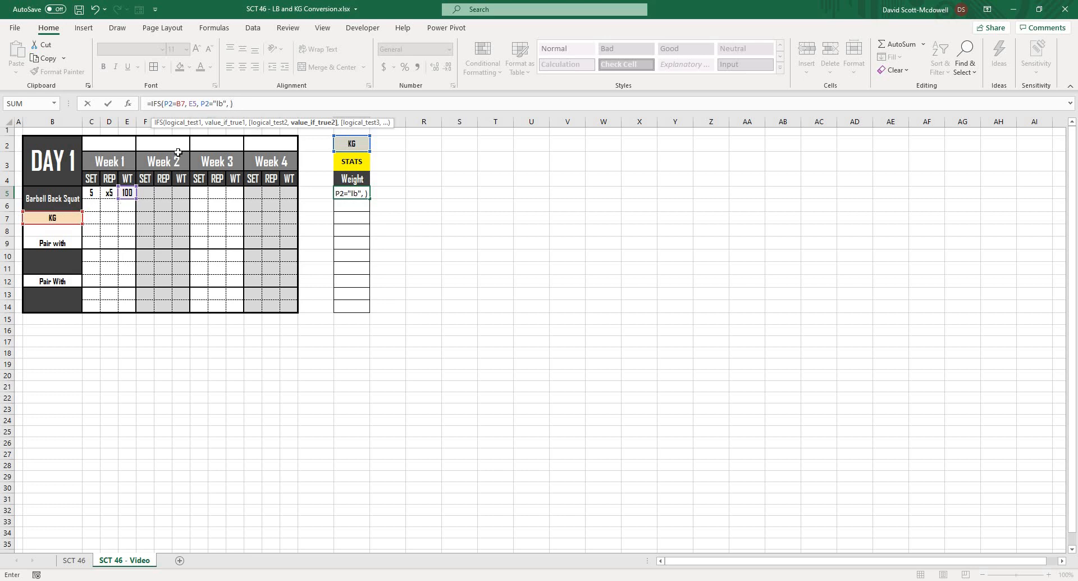
{"action": "left_click", "coordinate": [127, 192]}
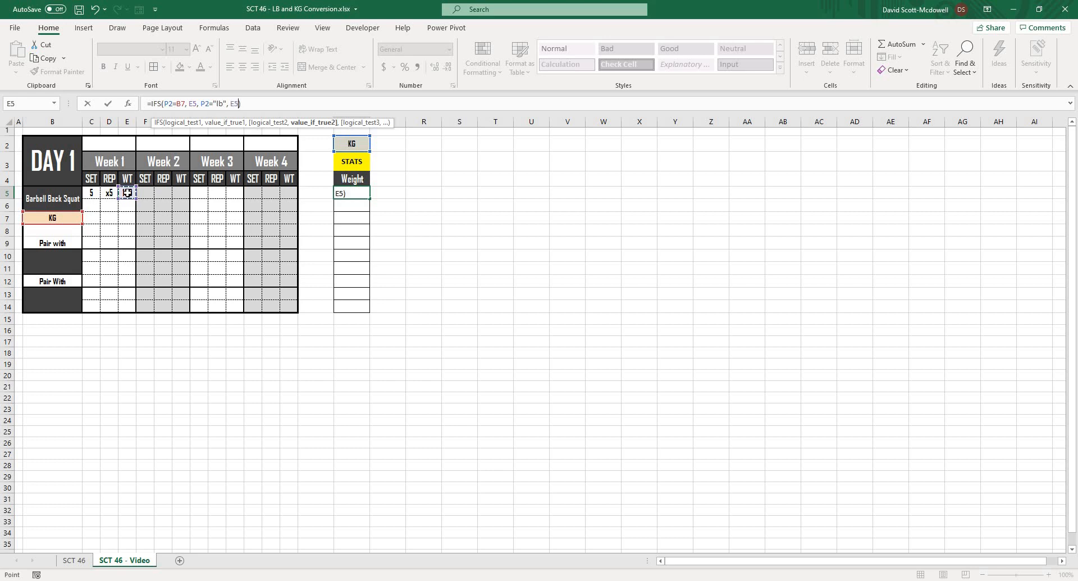
{"action": "type", "text": "*"}
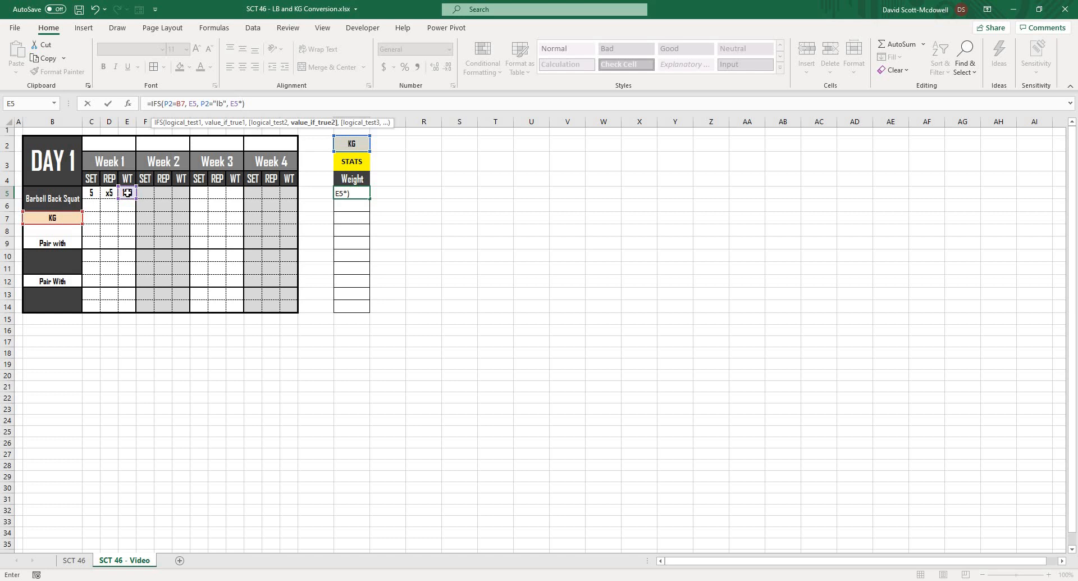
{"action": "type", "text": "2.2"}
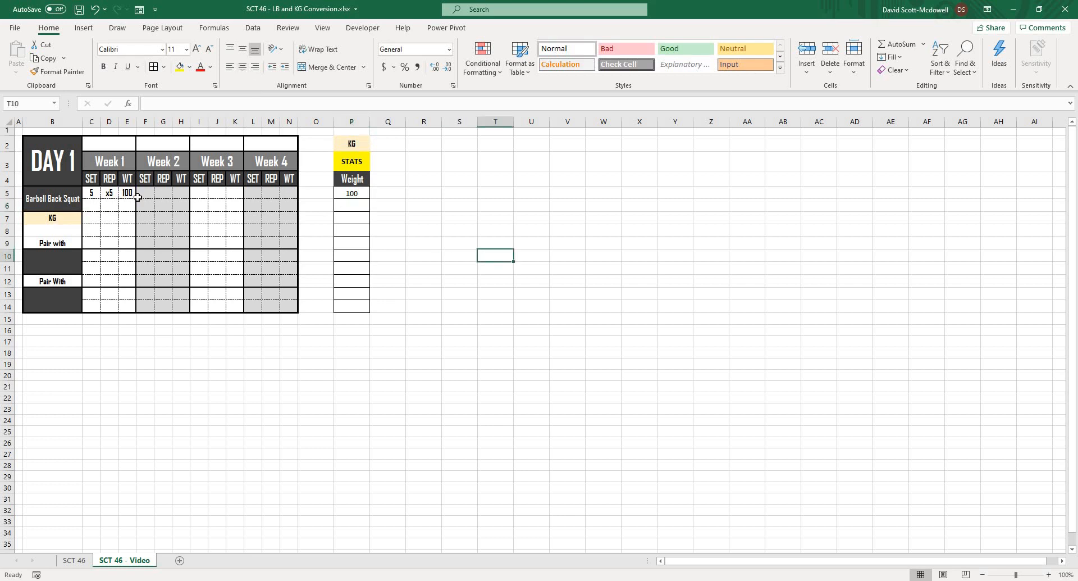
- Switch the P2 unit to LB so the Weight cell converts 100 to 220
{"action": "left_click", "coordinate": [351, 143]}
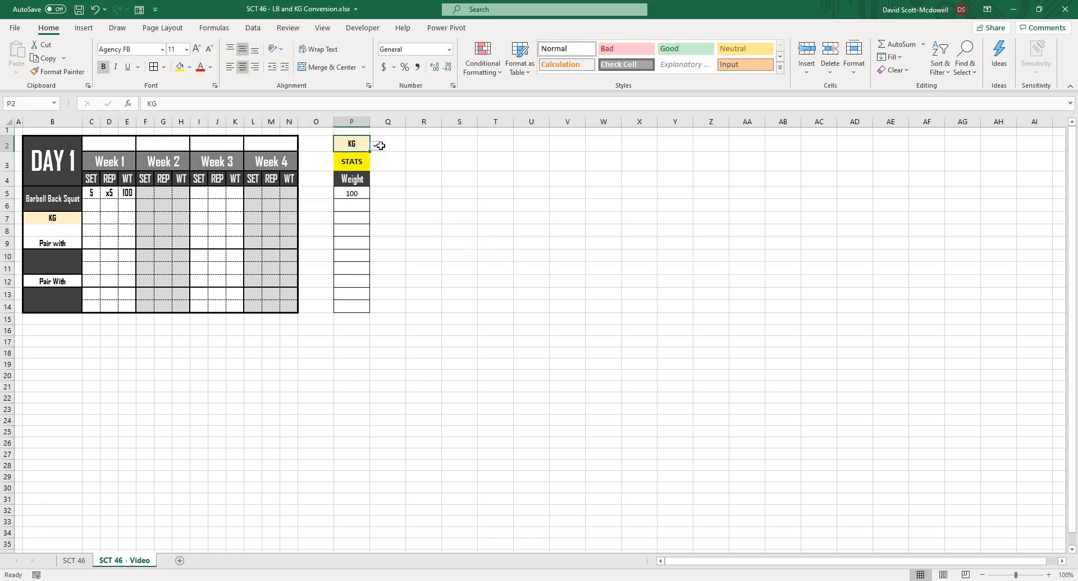
{"action": "left_click", "coordinate": [374, 144]}
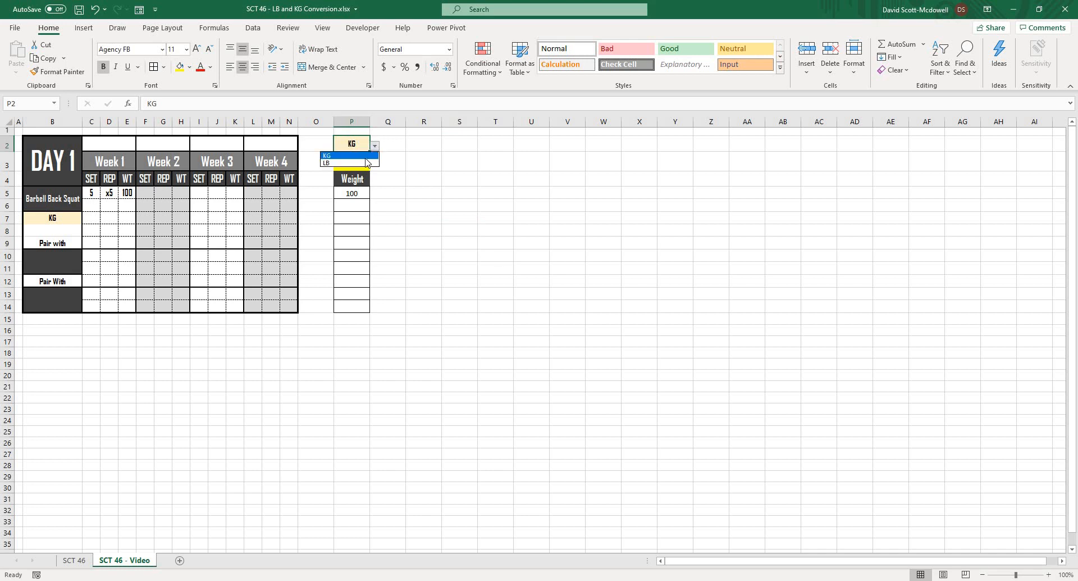
{"action": "left_click", "coordinate": [327, 163]}
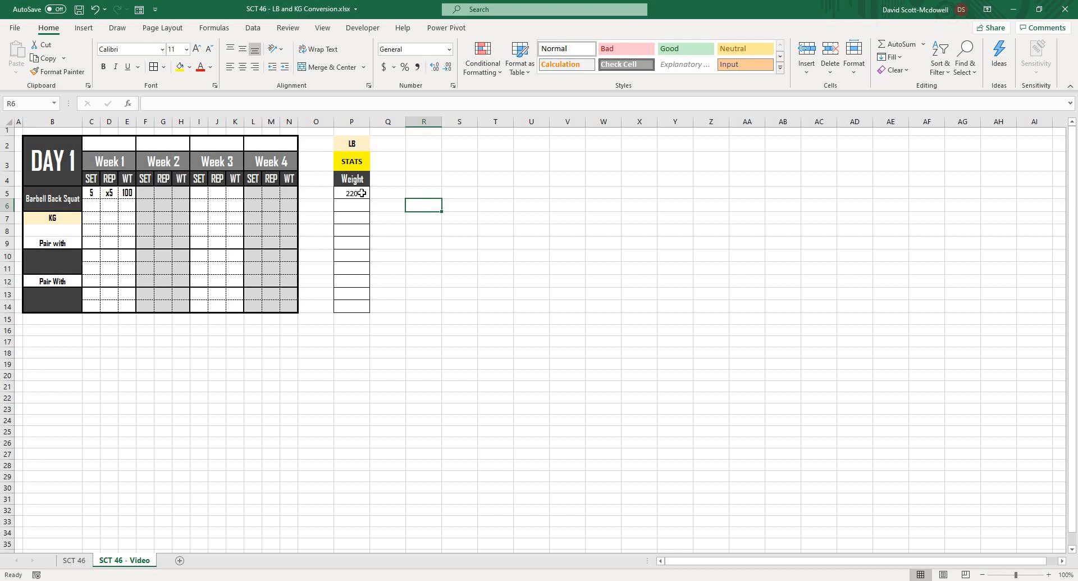
{"action": "left_click", "coordinate": [352, 193]}
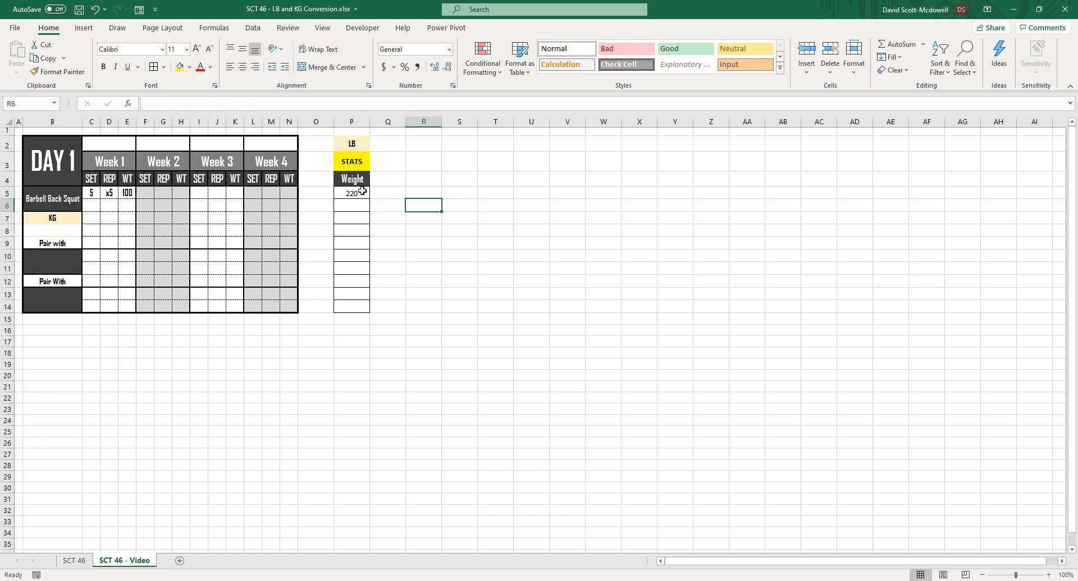
{"action": "left_click", "coordinate": [352, 143]}
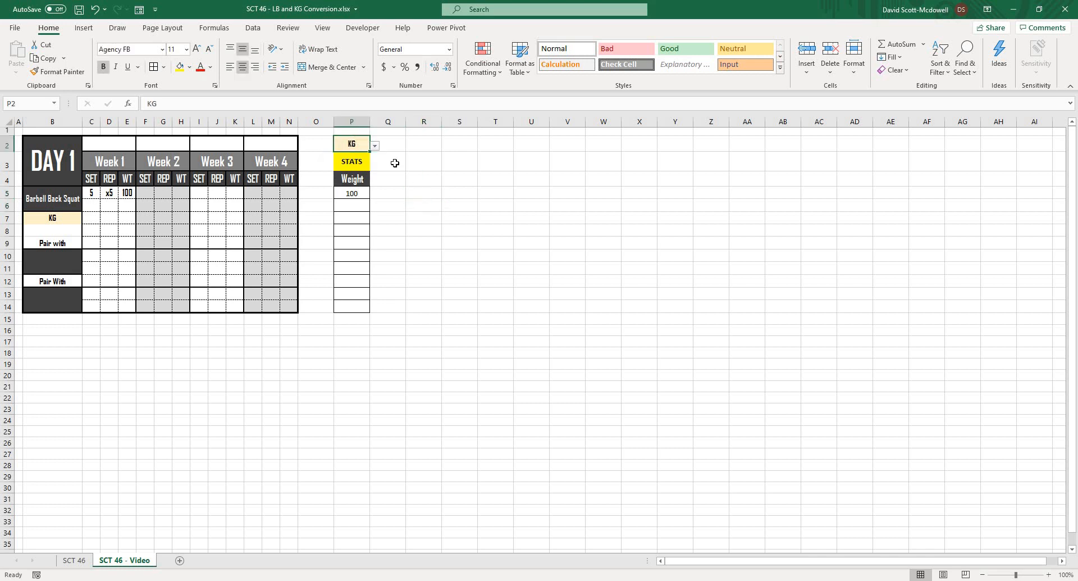
- Set P2 back to KG and change B7 to LB, making the Weight cell show #N/A
{"action": "left_click", "coordinate": [374, 144]}
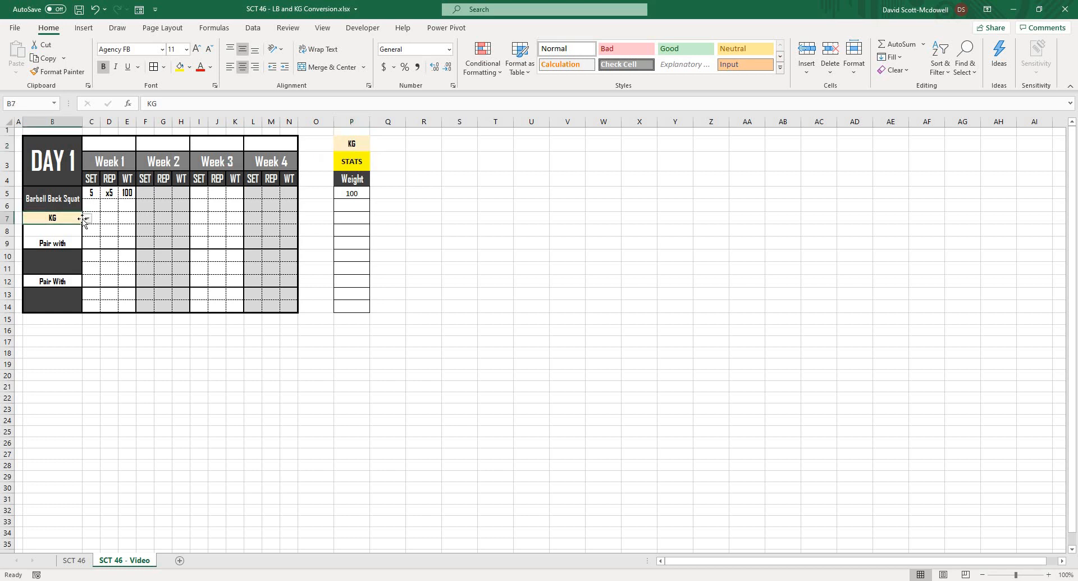
{"action": "type", "text": "LB"}
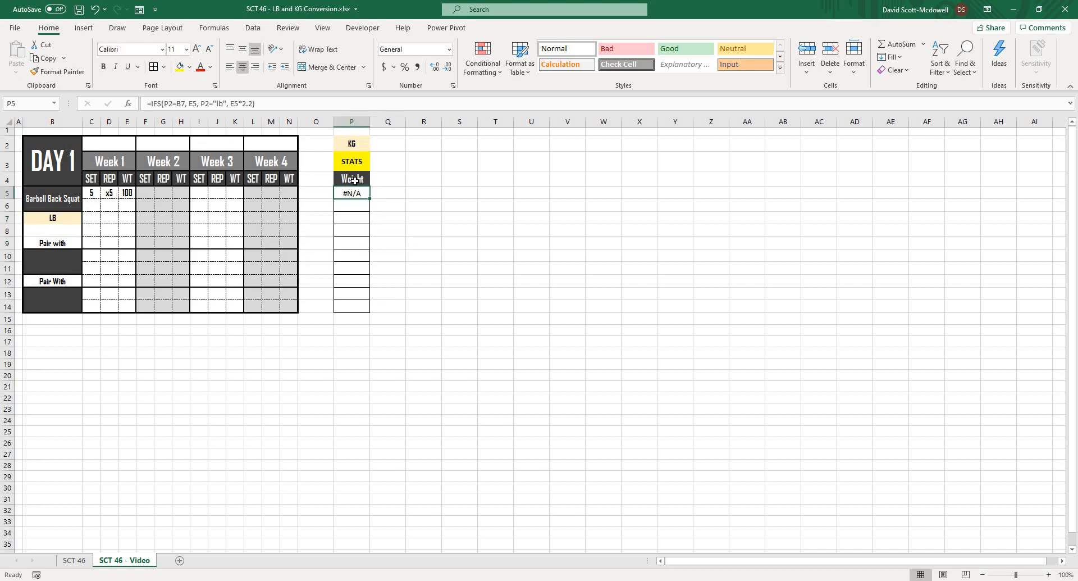
{"action": "left_click", "coordinate": [351, 143]}
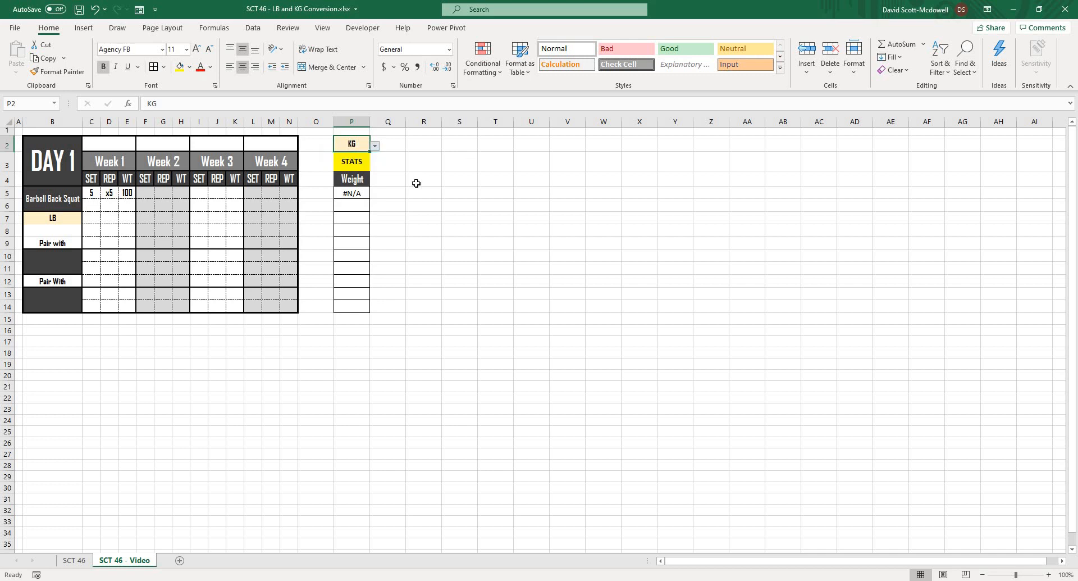
- Append a P2="KG" condition returning E5/2.2, so the Weight cell shows 45.45455
{"action": "left_click", "coordinate": [352, 193]}
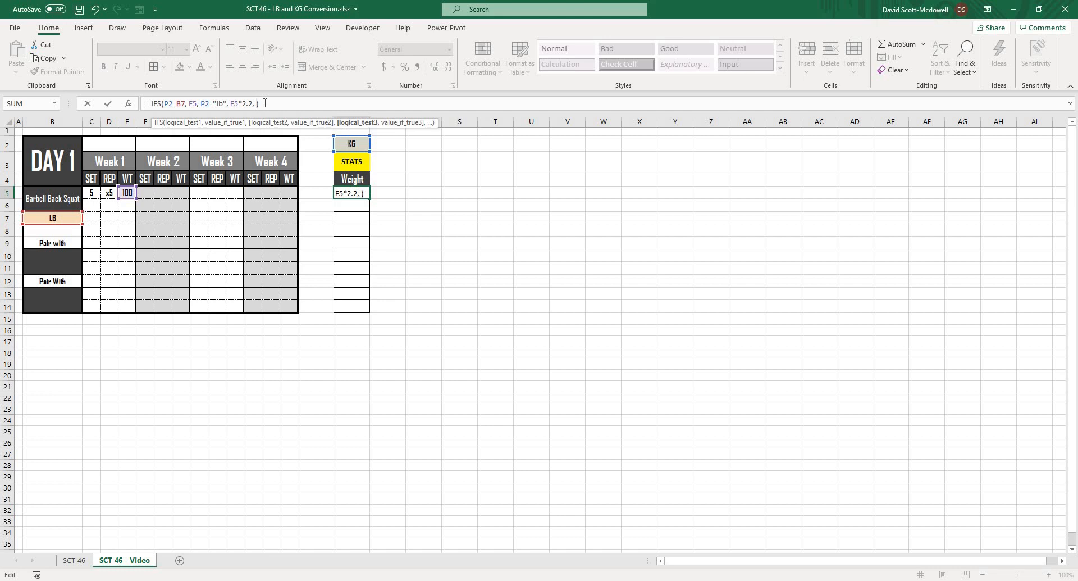
{"action": "left_click", "coordinate": [351, 144]}
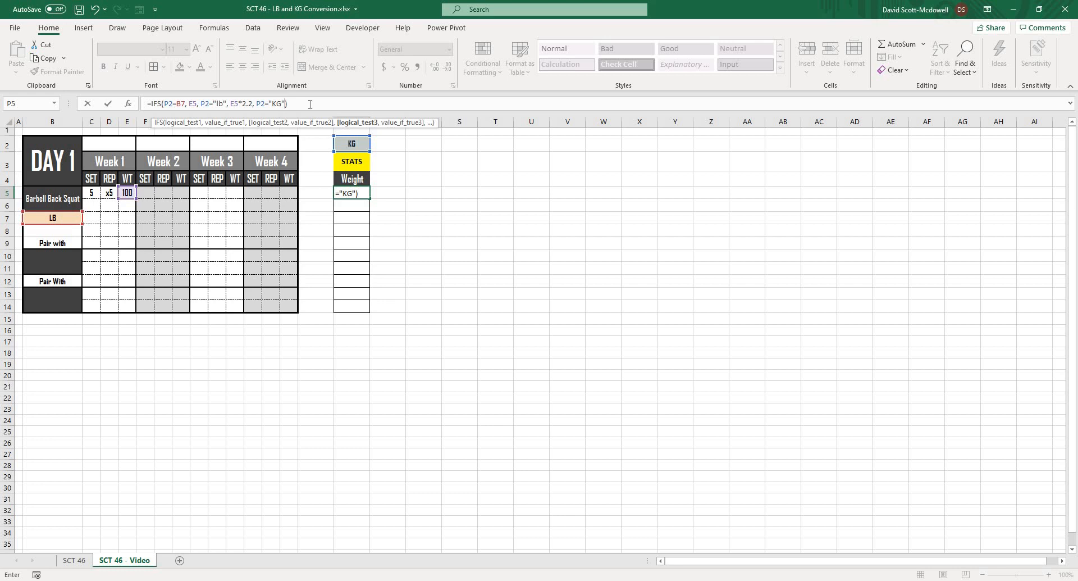
{"action": "type", "text": ", E5"}
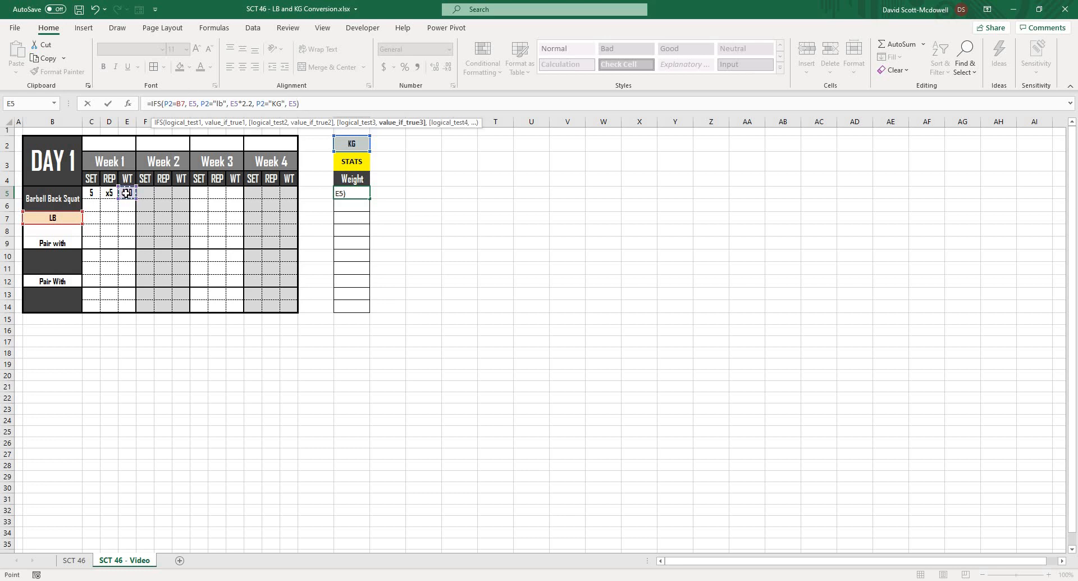
{"action": "type", "text": "/2.2"}
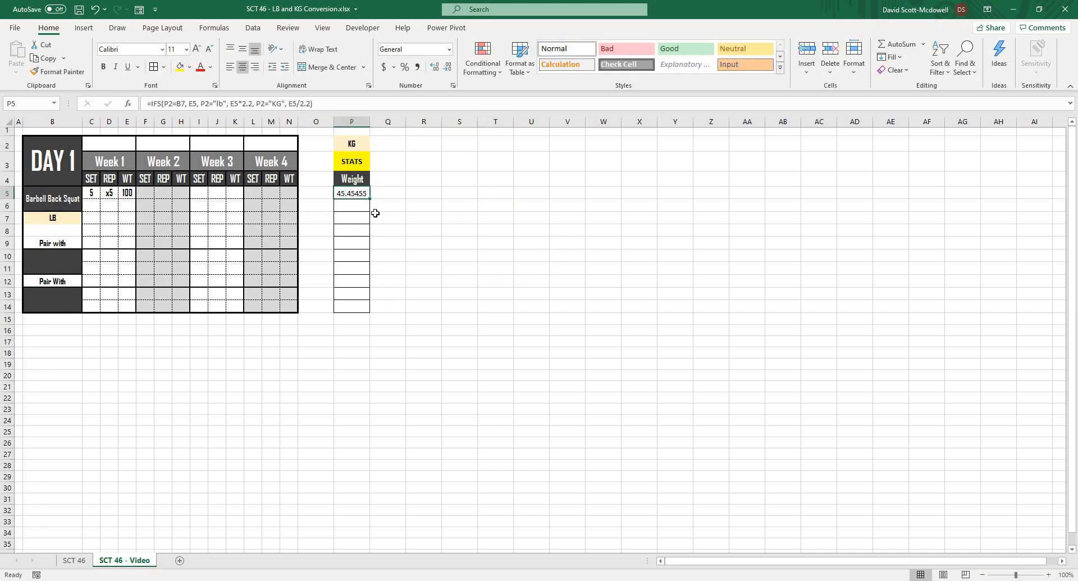
{"action": "left_click", "coordinate": [352, 144]}
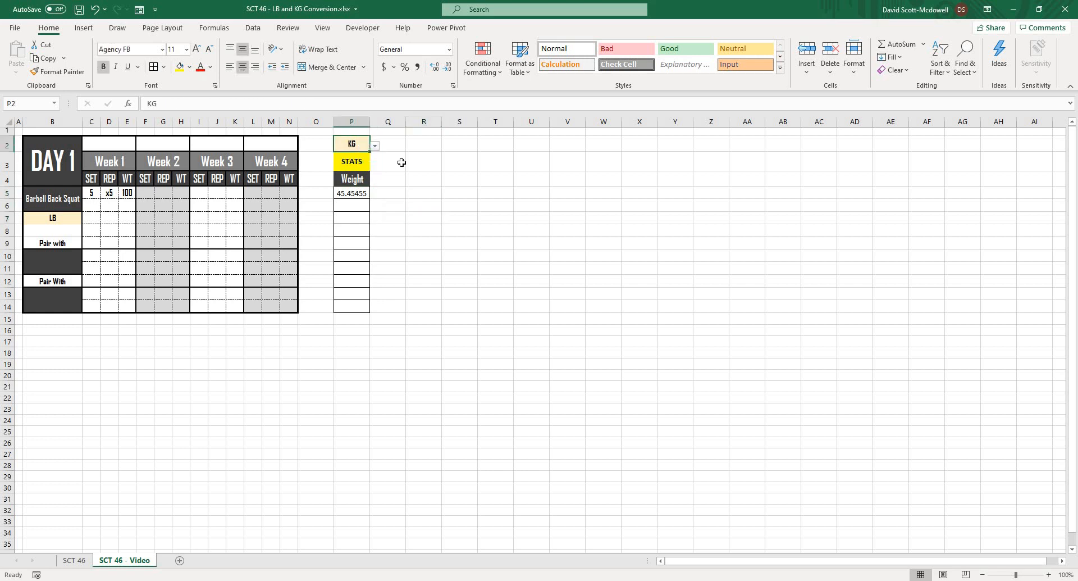
{"action": "left_click", "coordinate": [51, 218]}
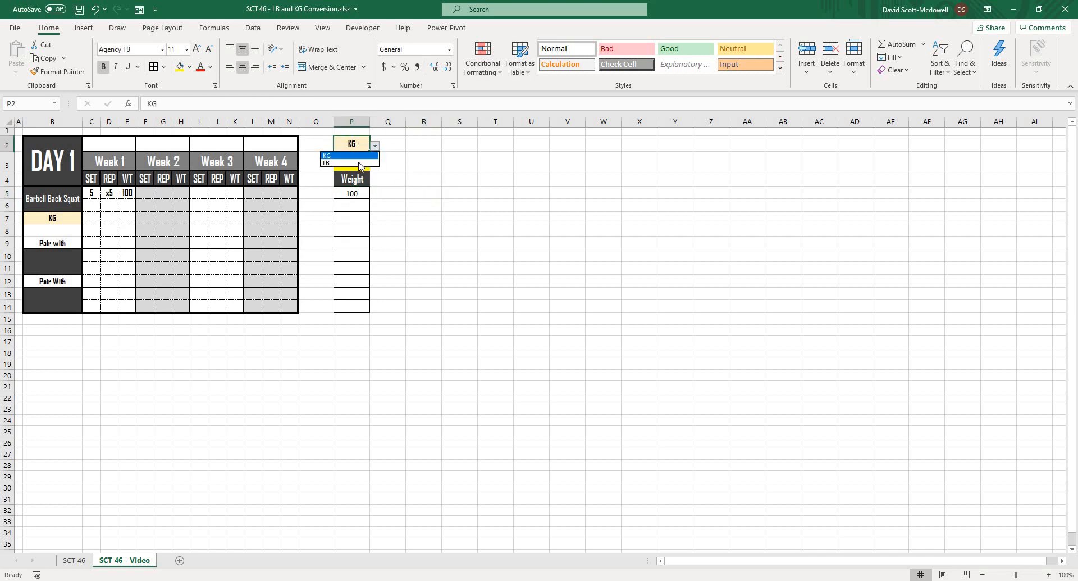
{"action": "left_click", "coordinate": [328, 162]}
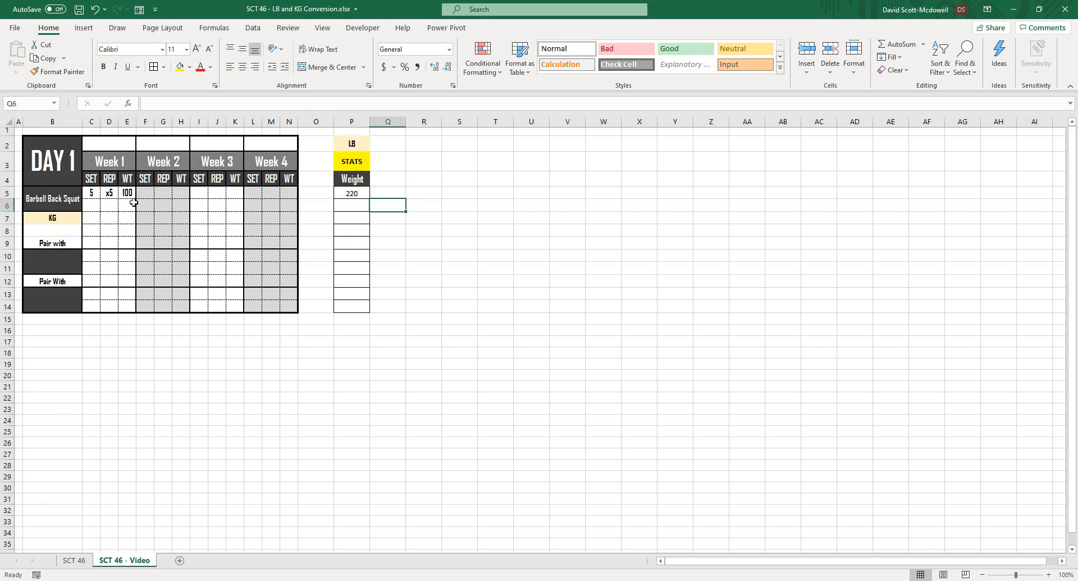
{"action": "left_click", "coordinate": [374, 145]}
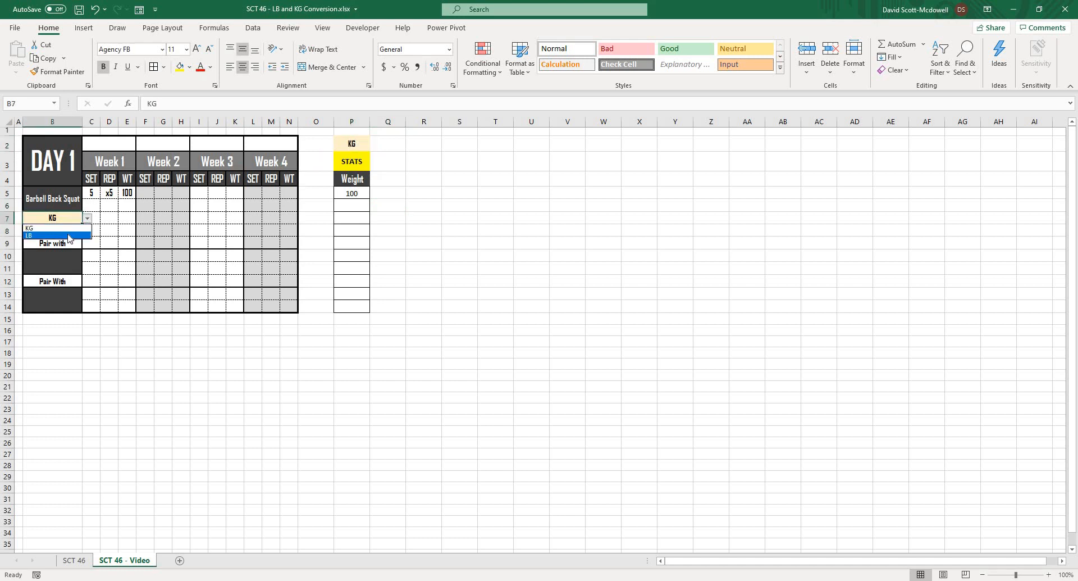
{"action": "left_click", "coordinate": [28, 235]}
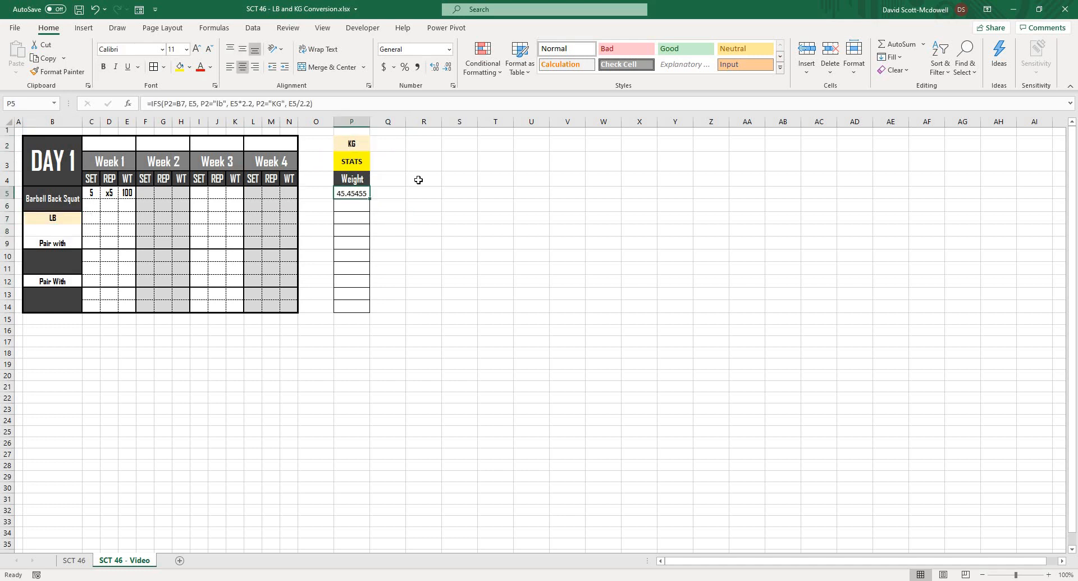
{"action": "left_click", "coordinate": [52, 218]}
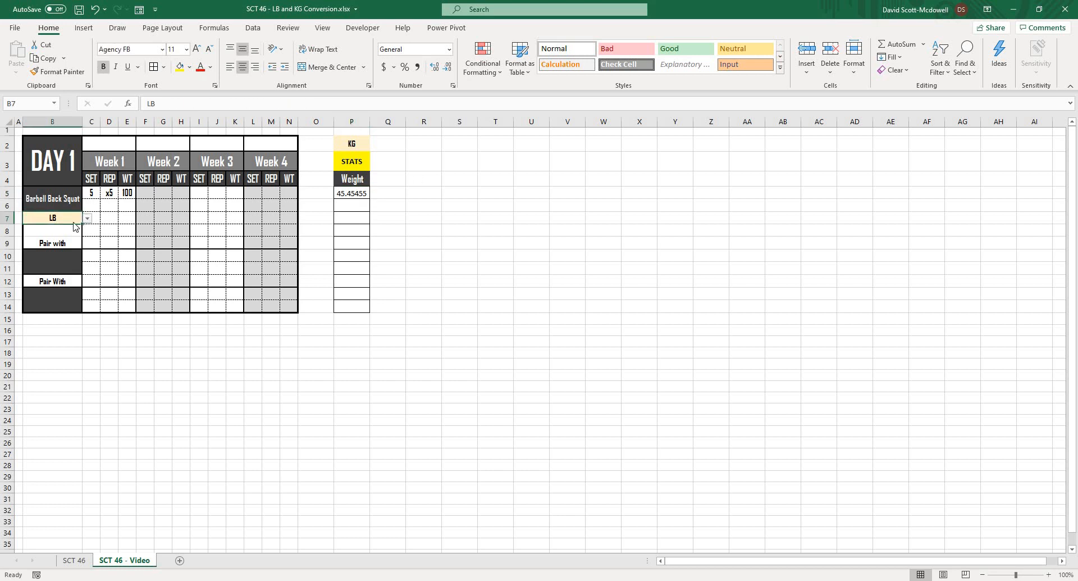
{"action": "left_click", "coordinate": [86, 217]}
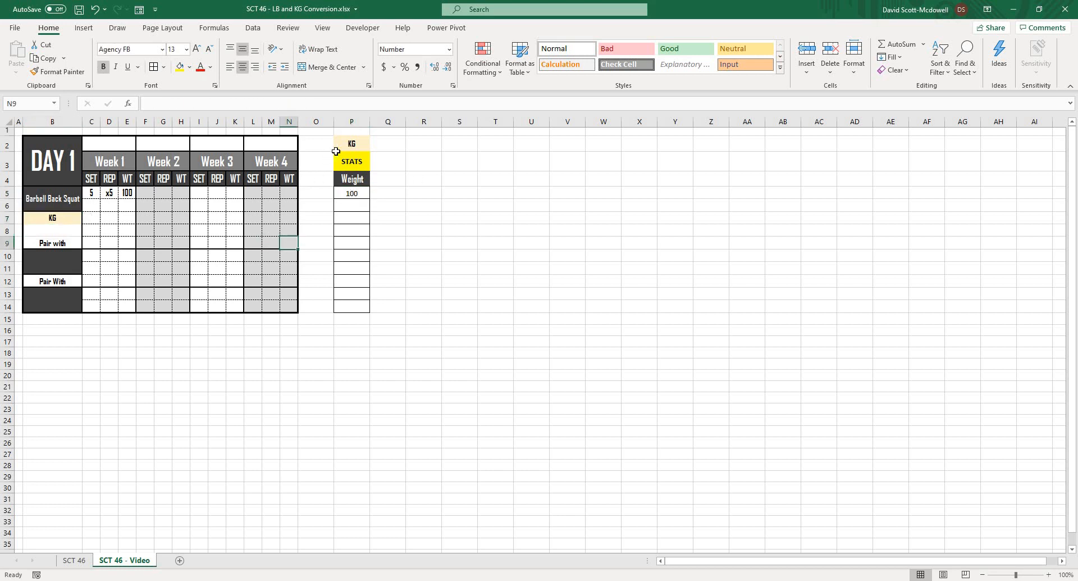
{"action": "mouse_move", "coordinate": [607, 297]}
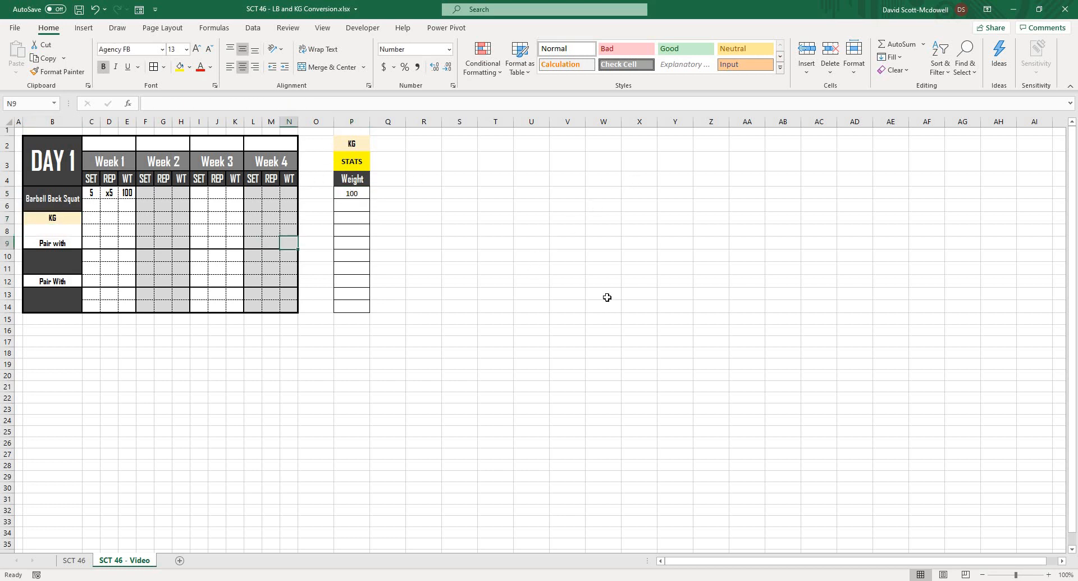
{"action": "left_click", "coordinate": [531, 267]}
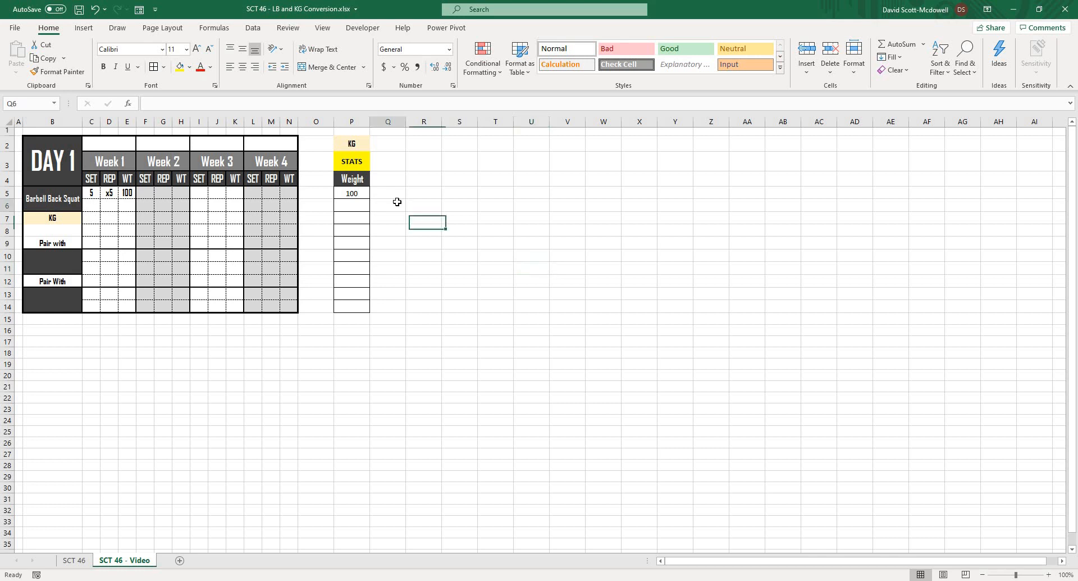
- Change the Weight formula to use $P$2 and $B$7 and fill it down to P14
{"action": "left_click", "coordinate": [352, 194]}
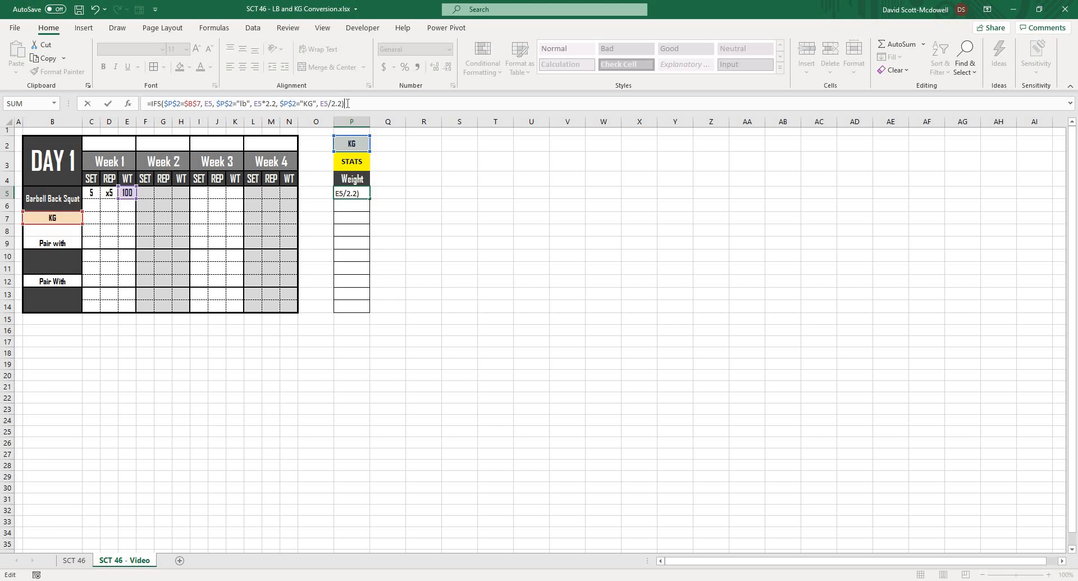
{"action": "key", "text": "enter"}
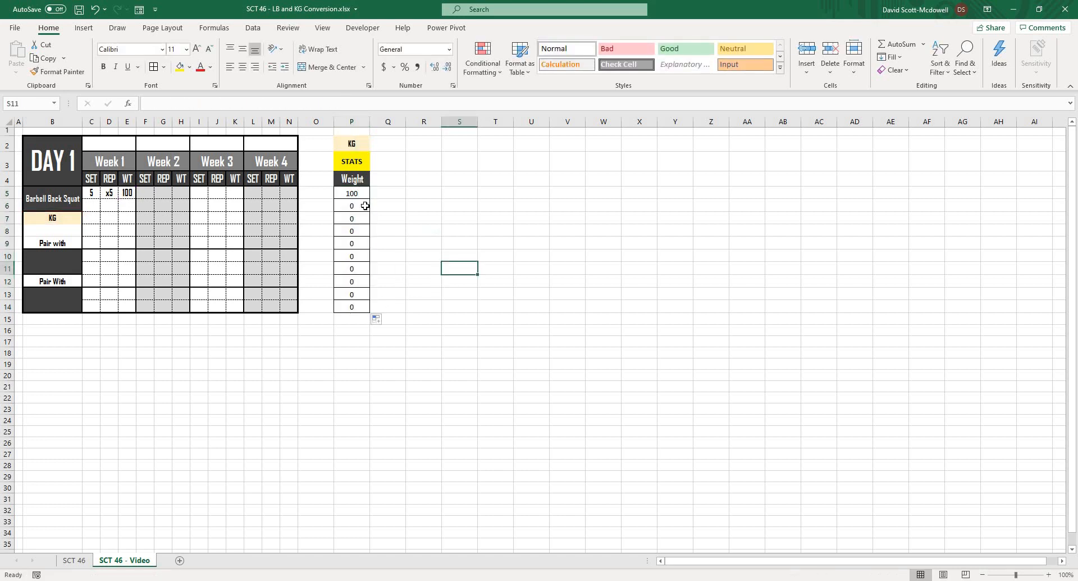
{"action": "left_click", "coordinate": [351, 193]}
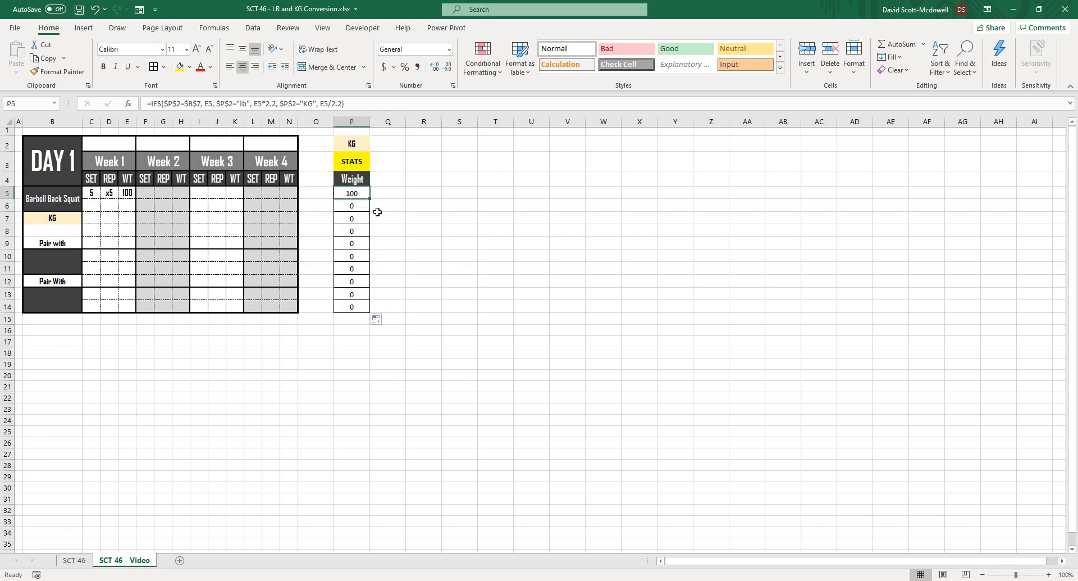
{"action": "left_click", "coordinate": [351, 206]}
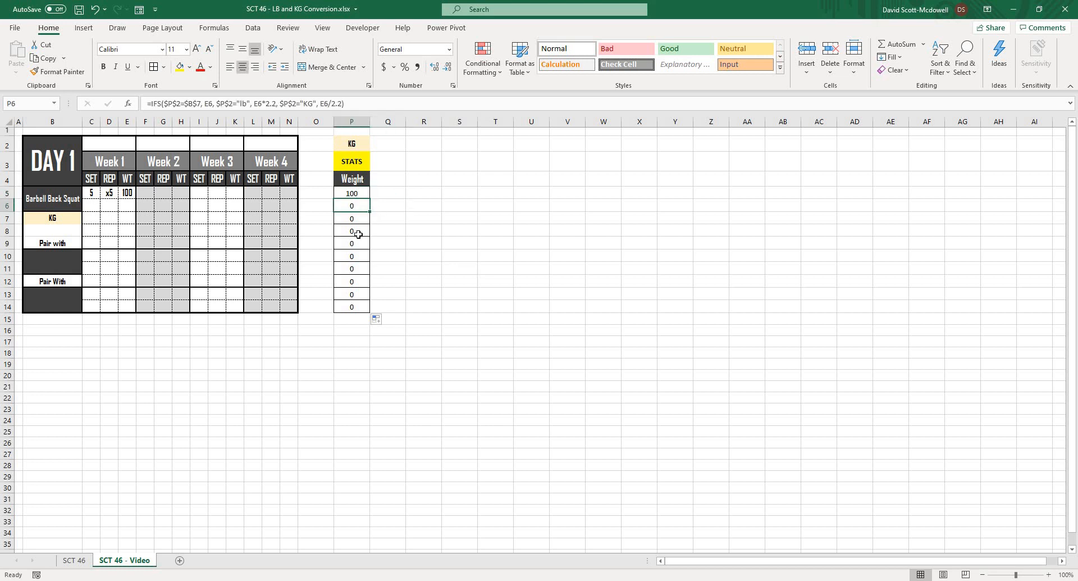
{"action": "left_click", "coordinate": [351, 193]}
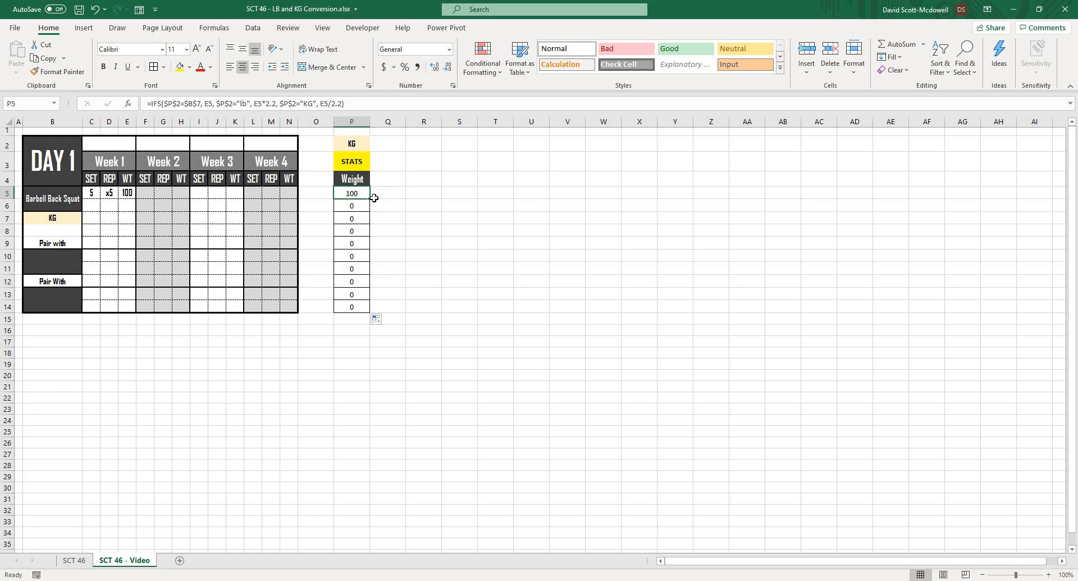
- Add E5="","" as the first IFS condition in the P5 Weight formula and fill it through P14
{"action": "left_click", "coordinate": [423, 192]}
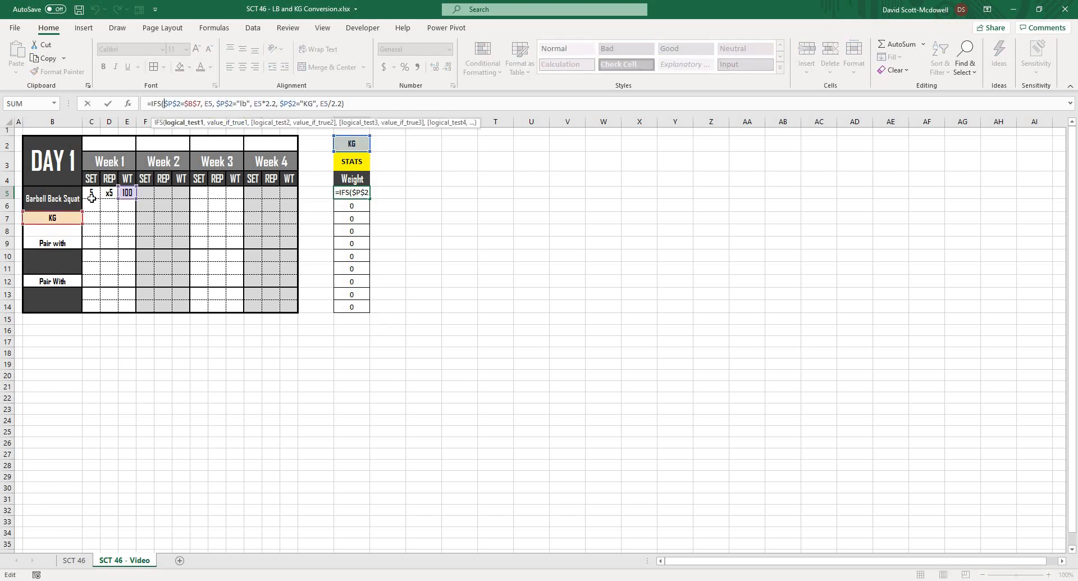
{"action": "left_click", "coordinate": [127, 193]}
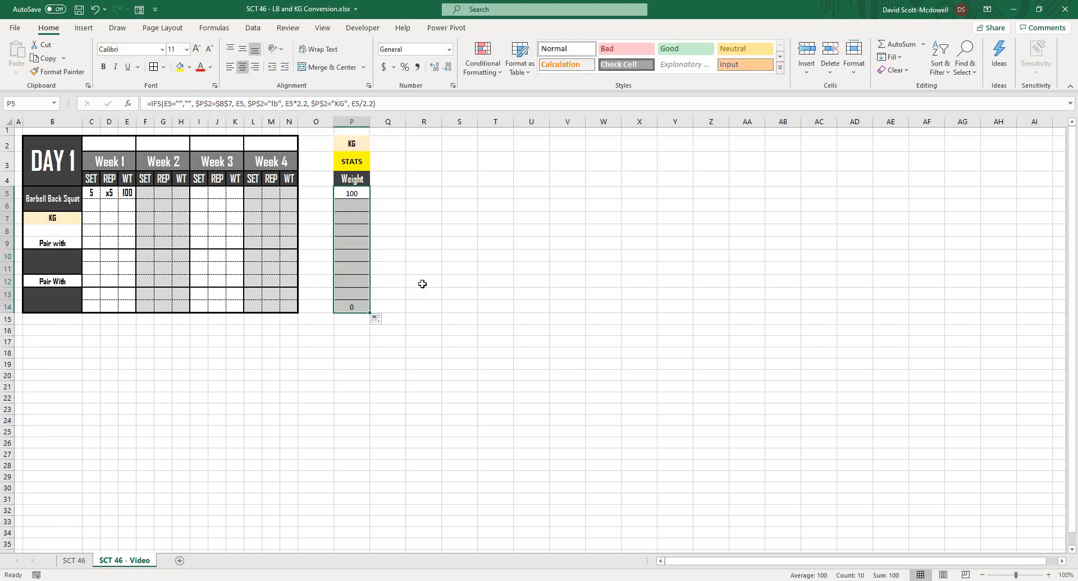
{"action": "left_click", "coordinate": [423, 280]}
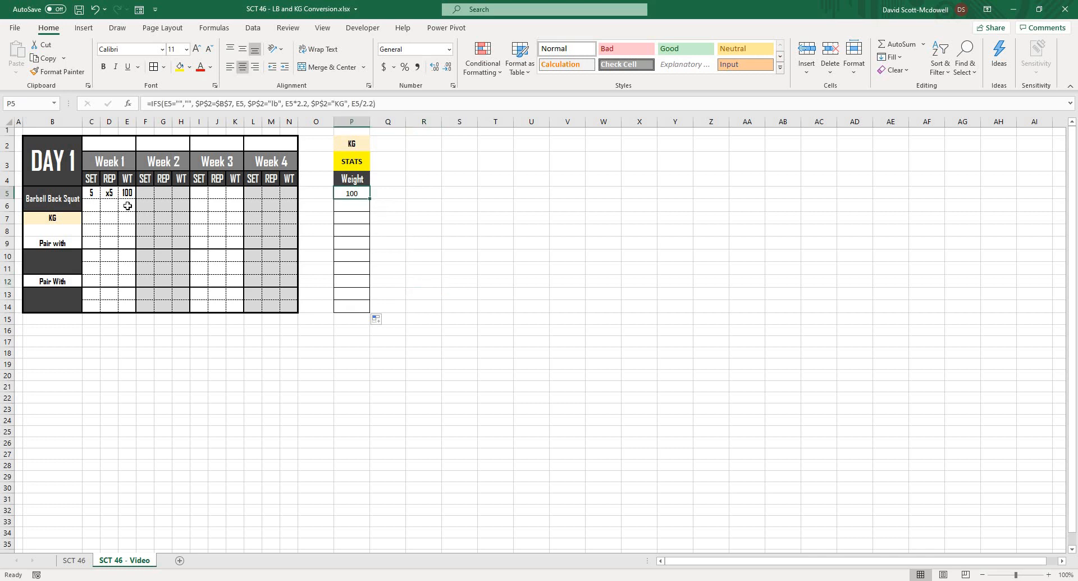
{"action": "mouse_move", "coordinate": [349, 296]}
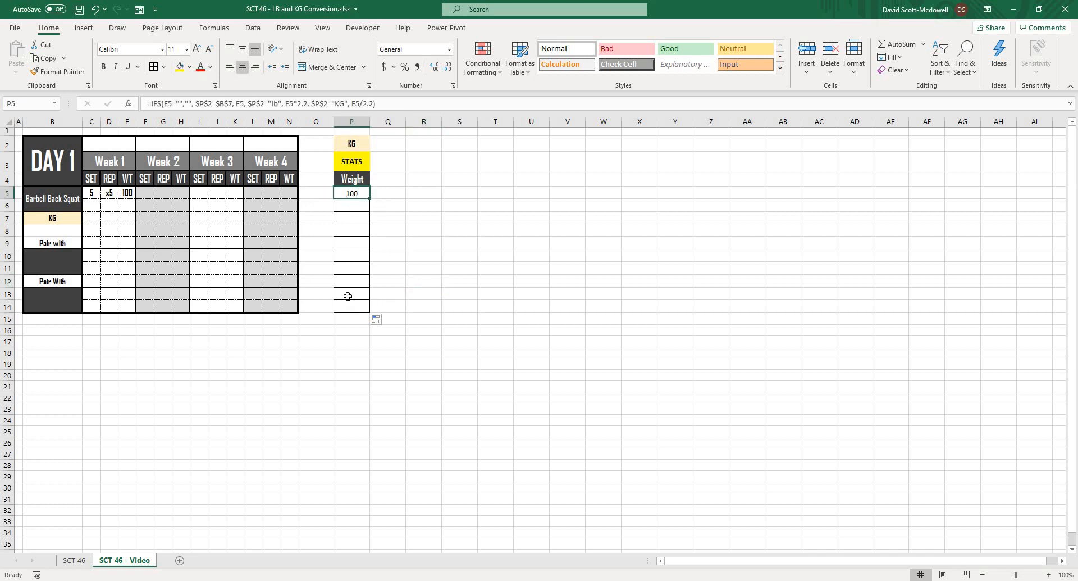
{"action": "left_click", "coordinate": [423, 281]}
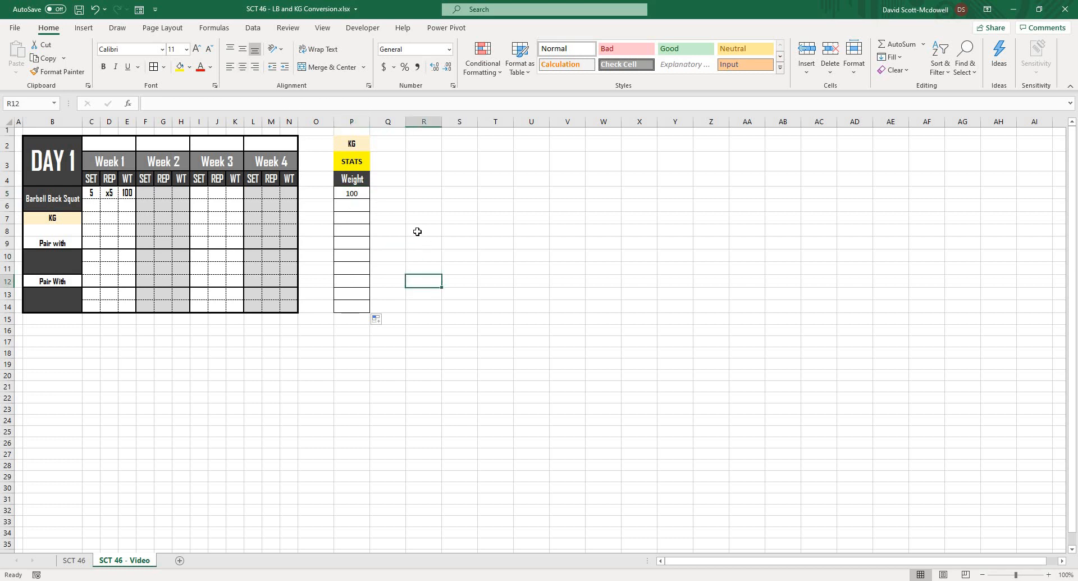
{"action": "left_click", "coordinate": [424, 230]}
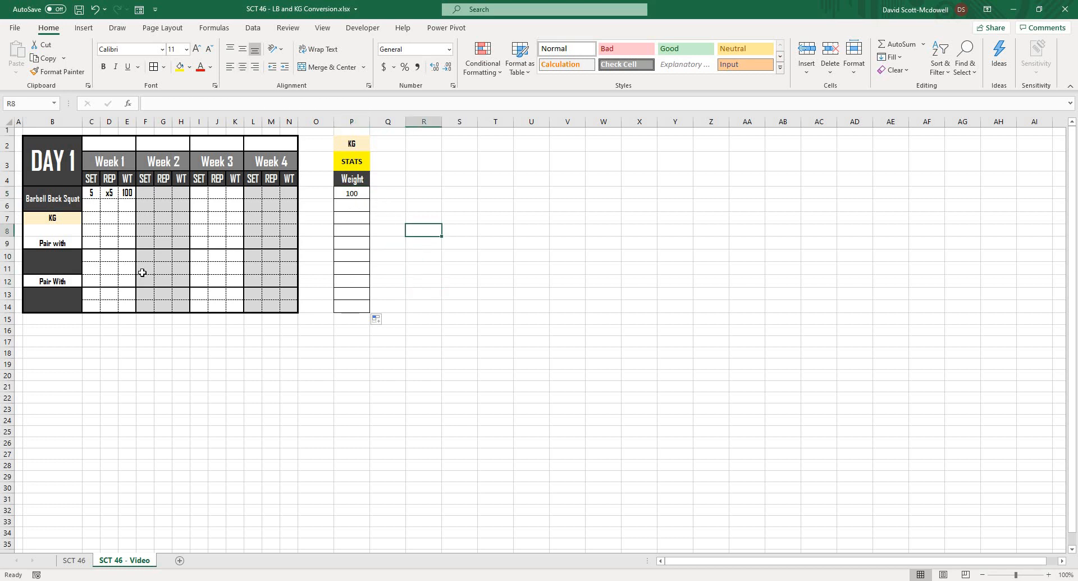
{"action": "mouse_move", "coordinate": [159, 215]}
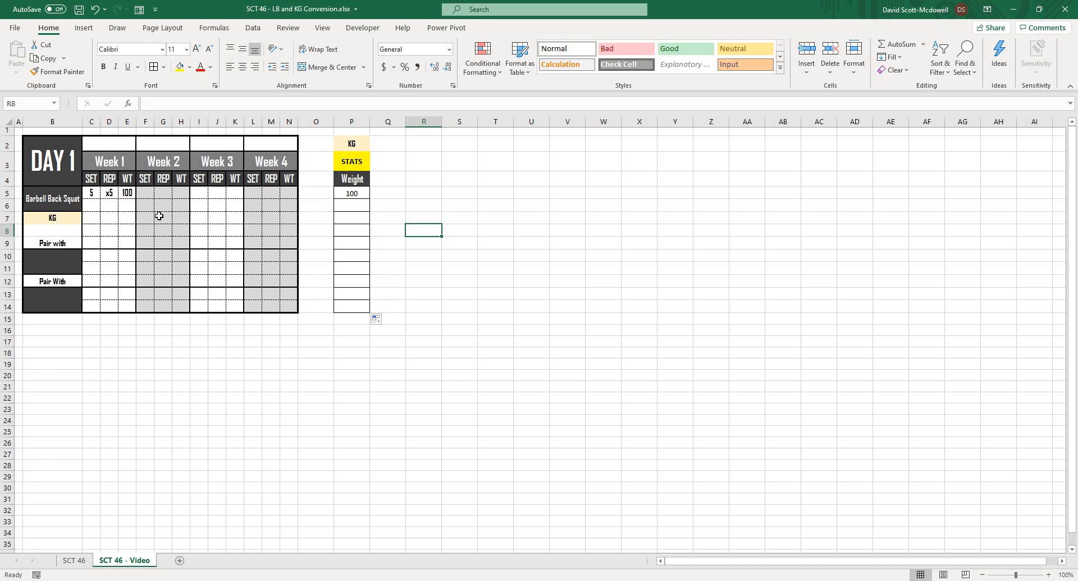
{"action": "mouse_move", "coordinate": [173, 226]}
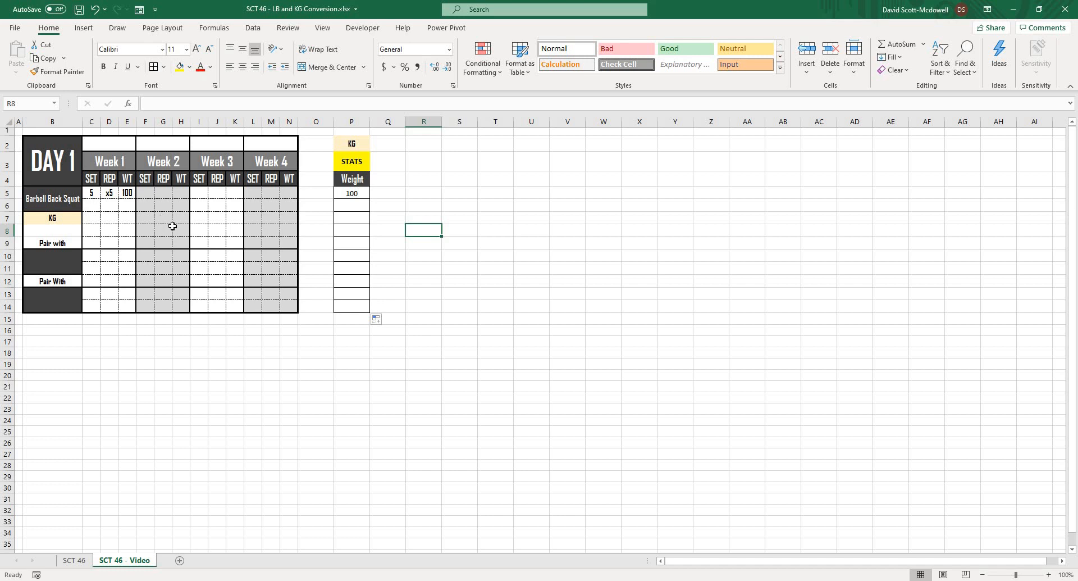
{"action": "mouse_move", "coordinate": [174, 335]}
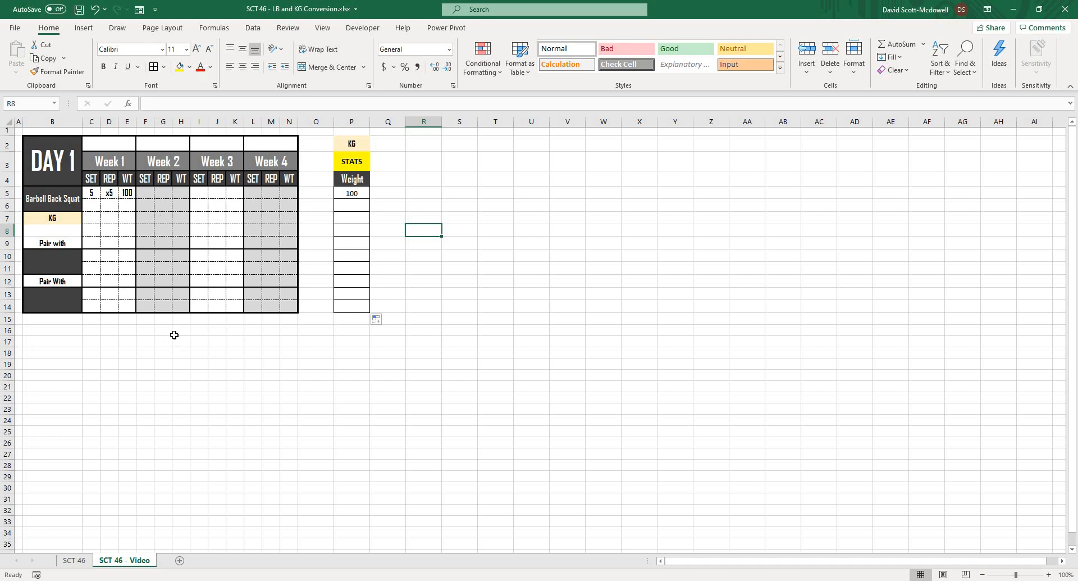
{"action": "mouse_move", "coordinate": [255, 397]}
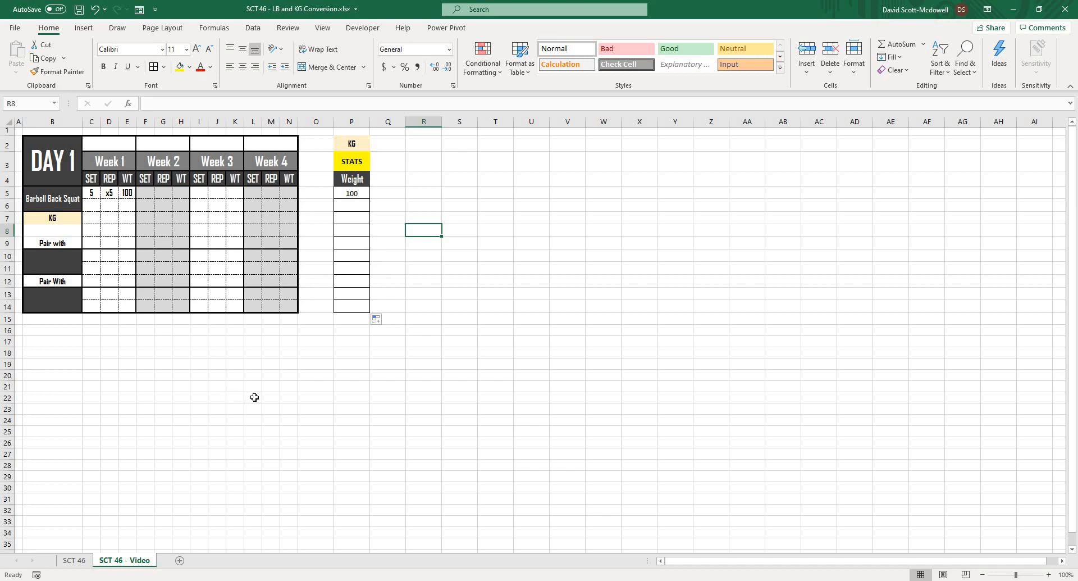
{"action": "mouse_move", "coordinate": [333, 373]}
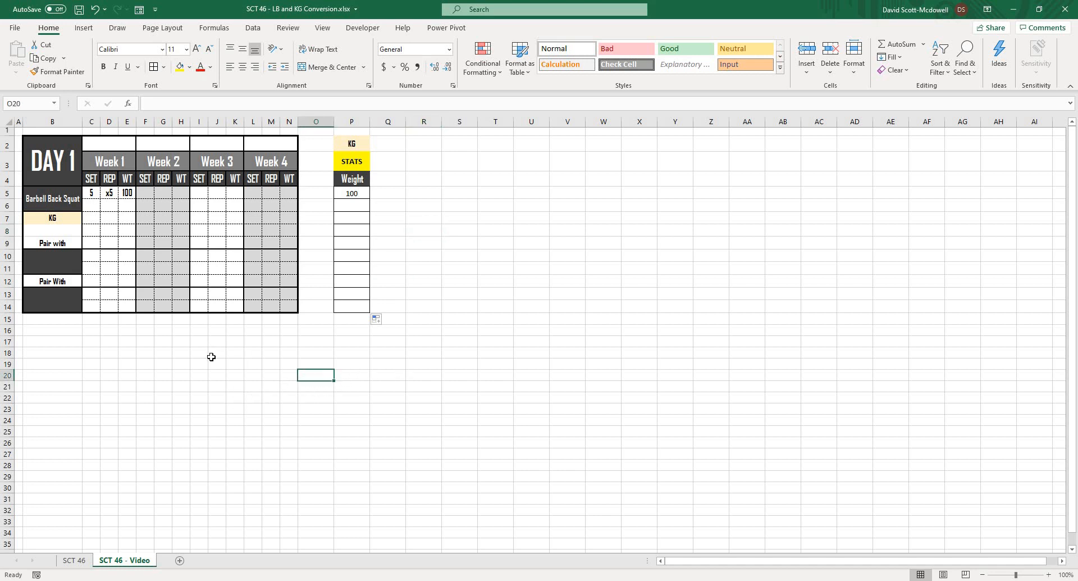
{"action": "mouse_move", "coordinate": [334, 391]}
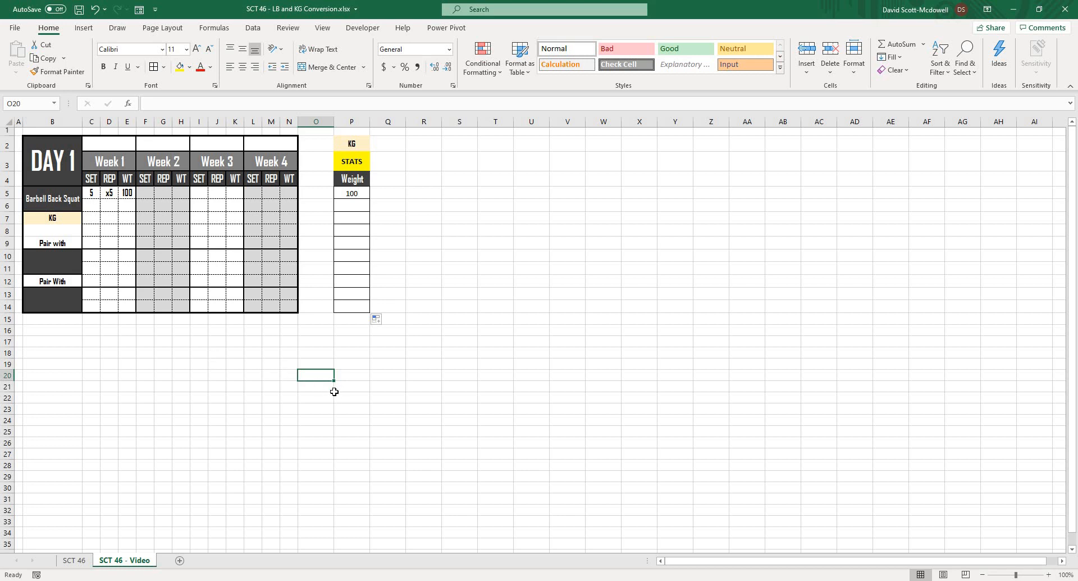
{"action": "mouse_move", "coordinate": [374, 404]}
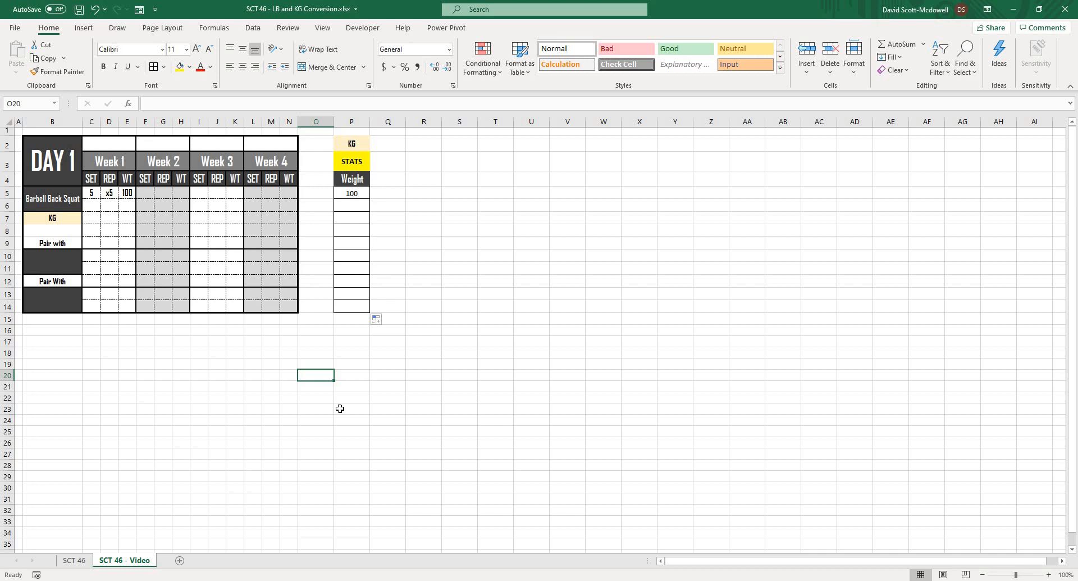
{"action": "mouse_move", "coordinate": [322, 412]}
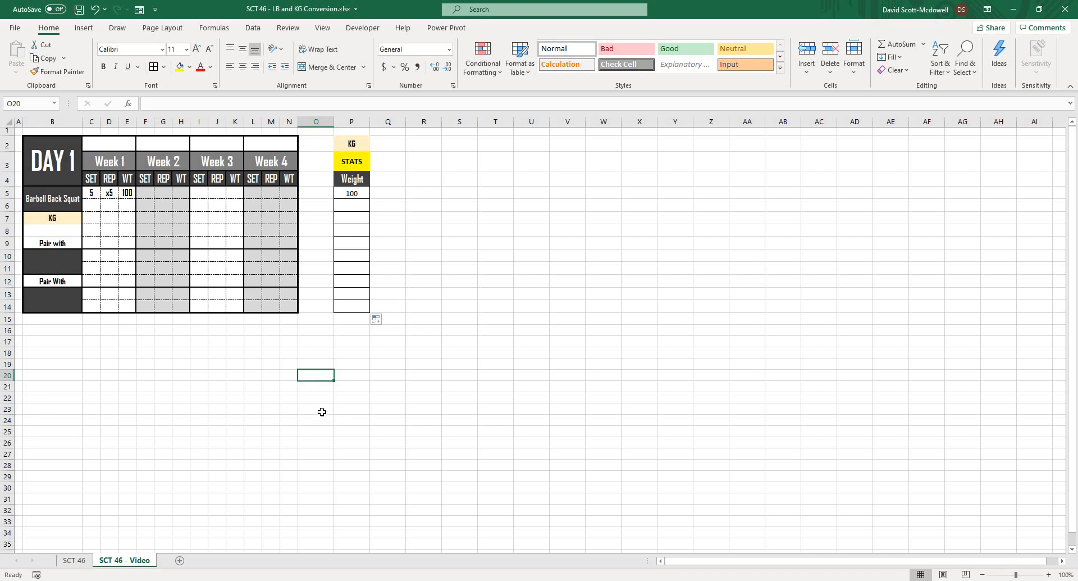